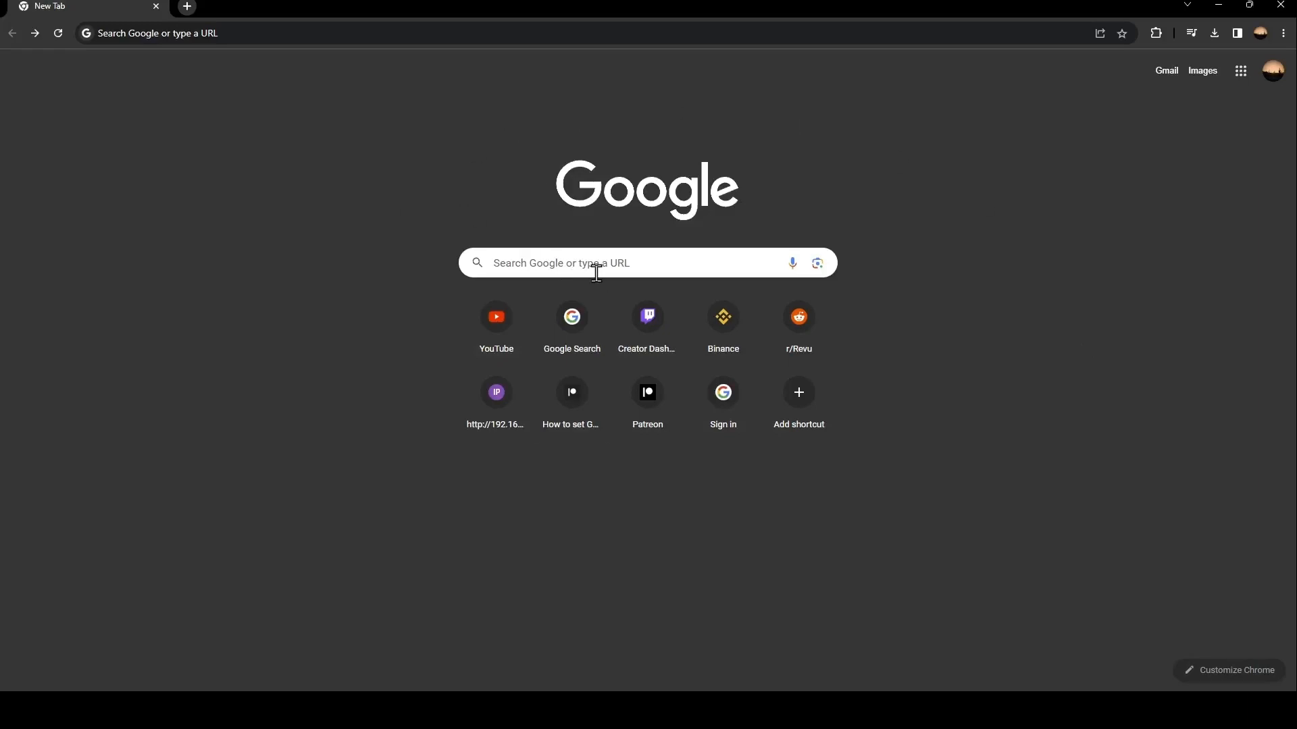
Search Google for 'google workspace'
left_click(579, 263)
type("google")
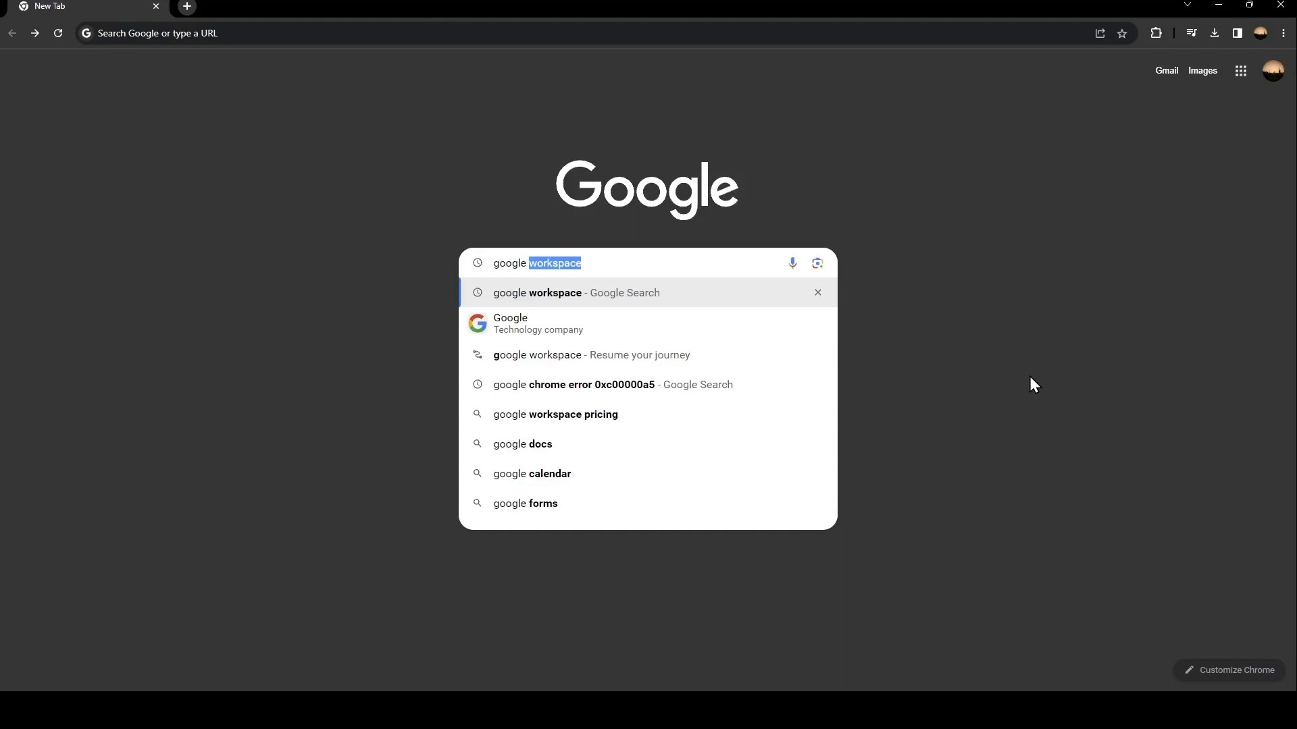
key("Backspace")
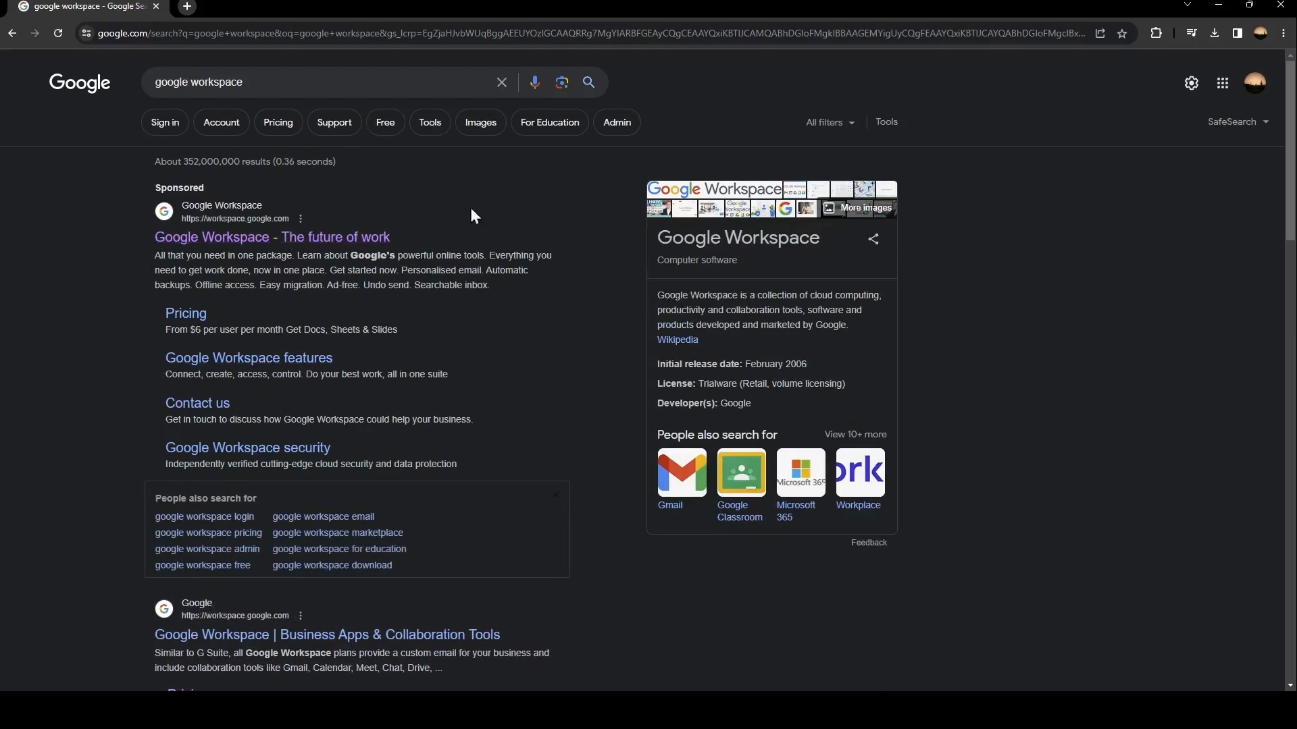
mouse_move(196, 237)
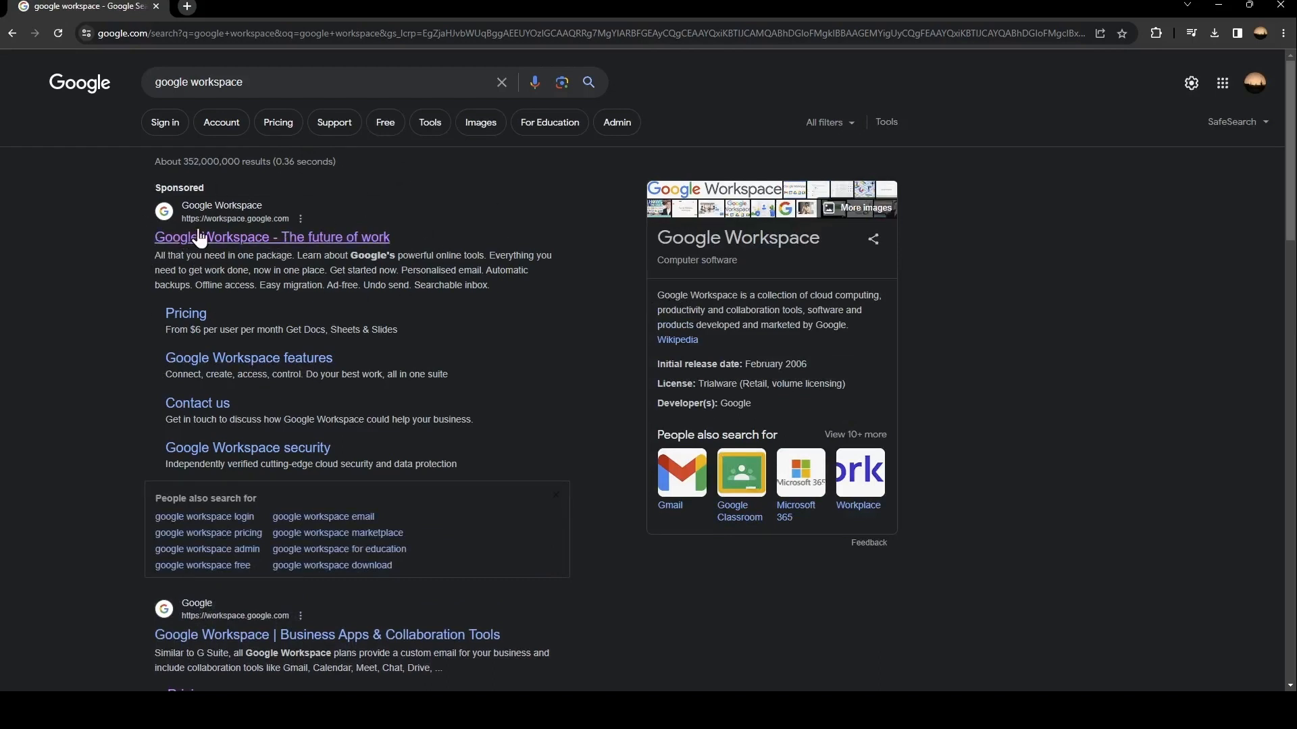
Open the sponsored 'Google Workspace - The future of work' result
left_click(272, 237)
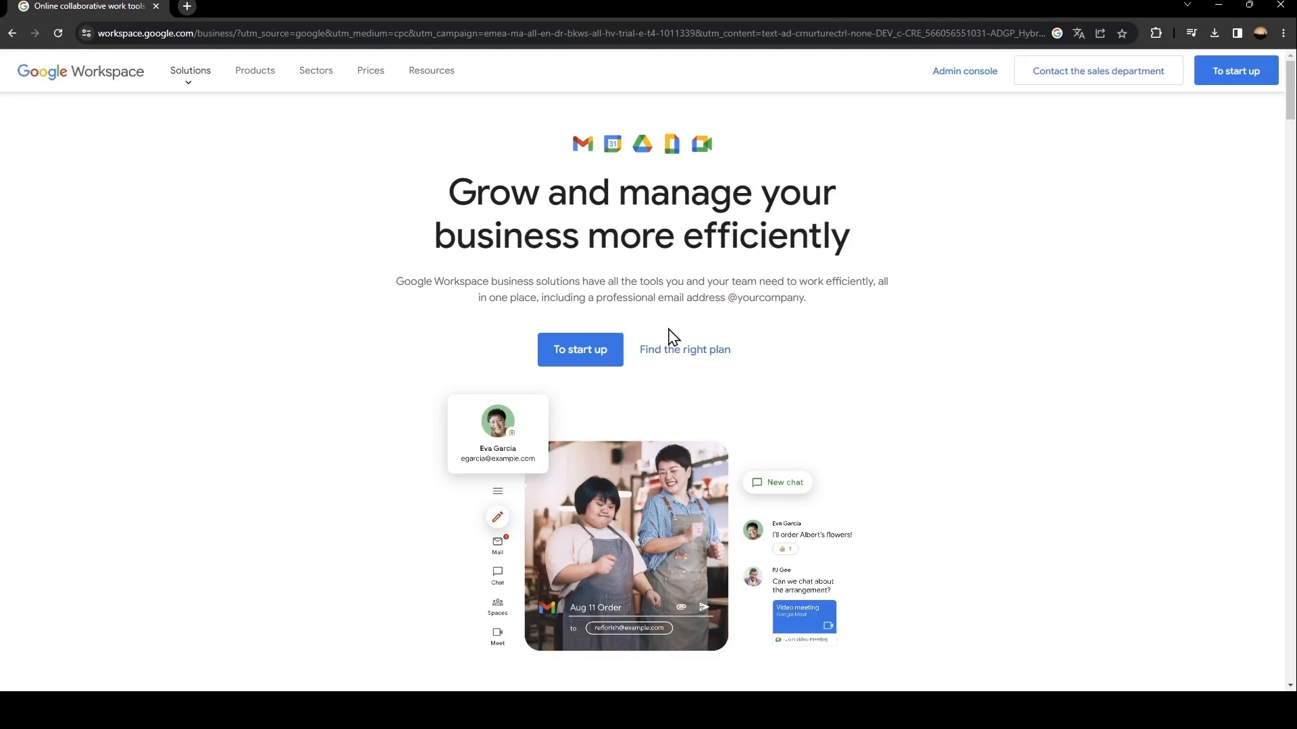
mouse_move(459, 323)
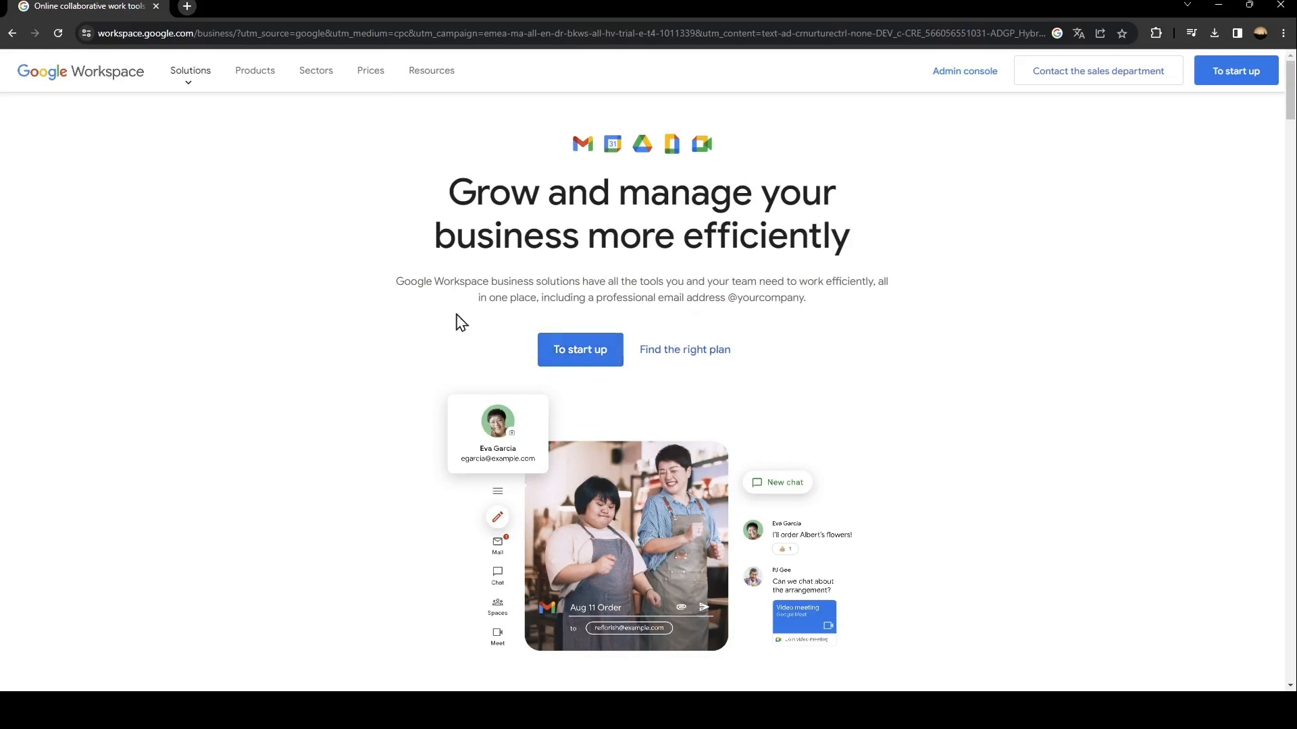
mouse_move(825, 394)
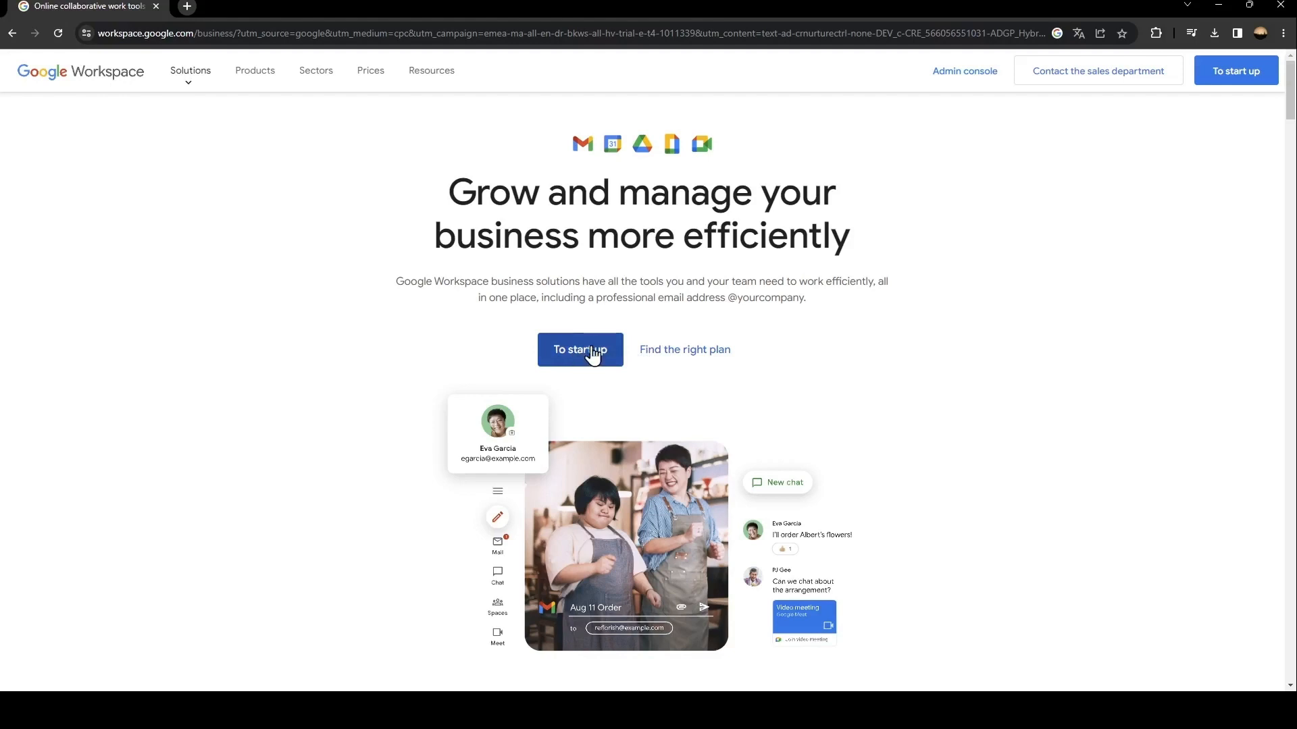
left_click(580, 349)
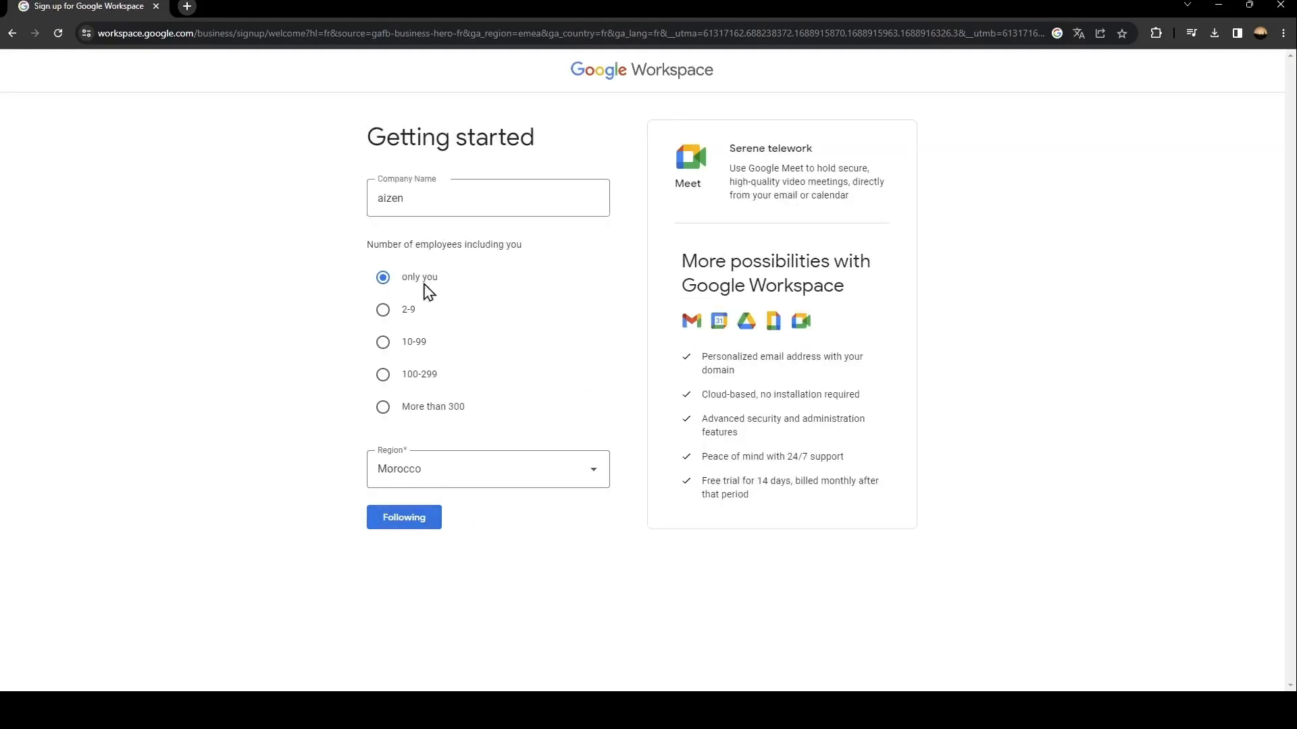
mouse_move(467, 339)
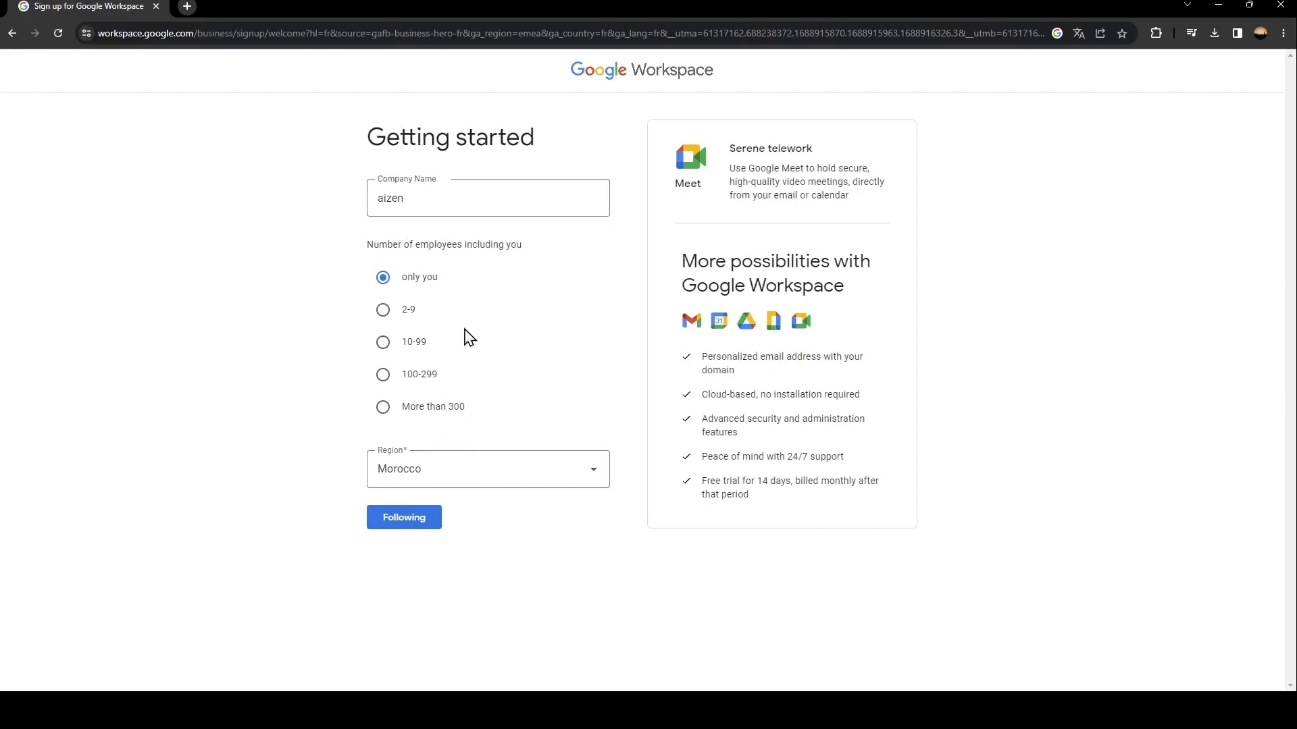
mouse_move(682, 262)
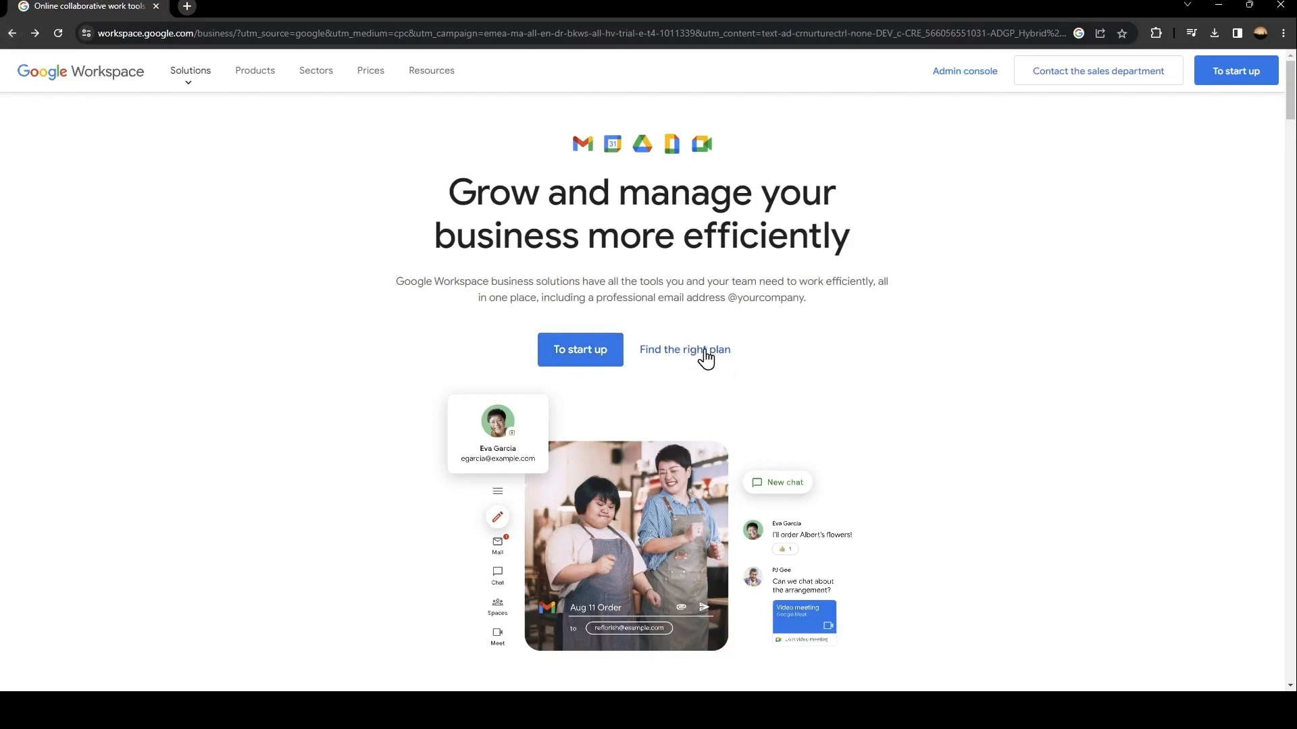
left_click(684, 349)
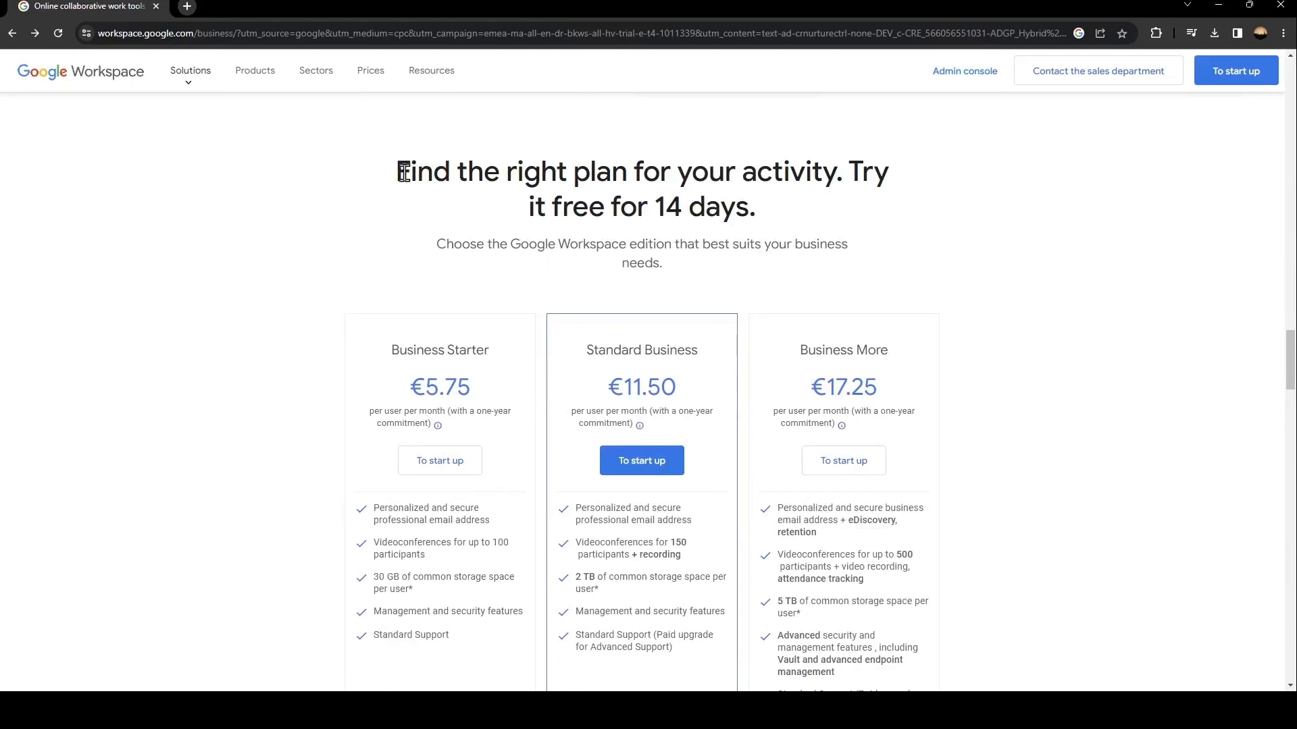
left_click_drag(401, 171, 755, 207)
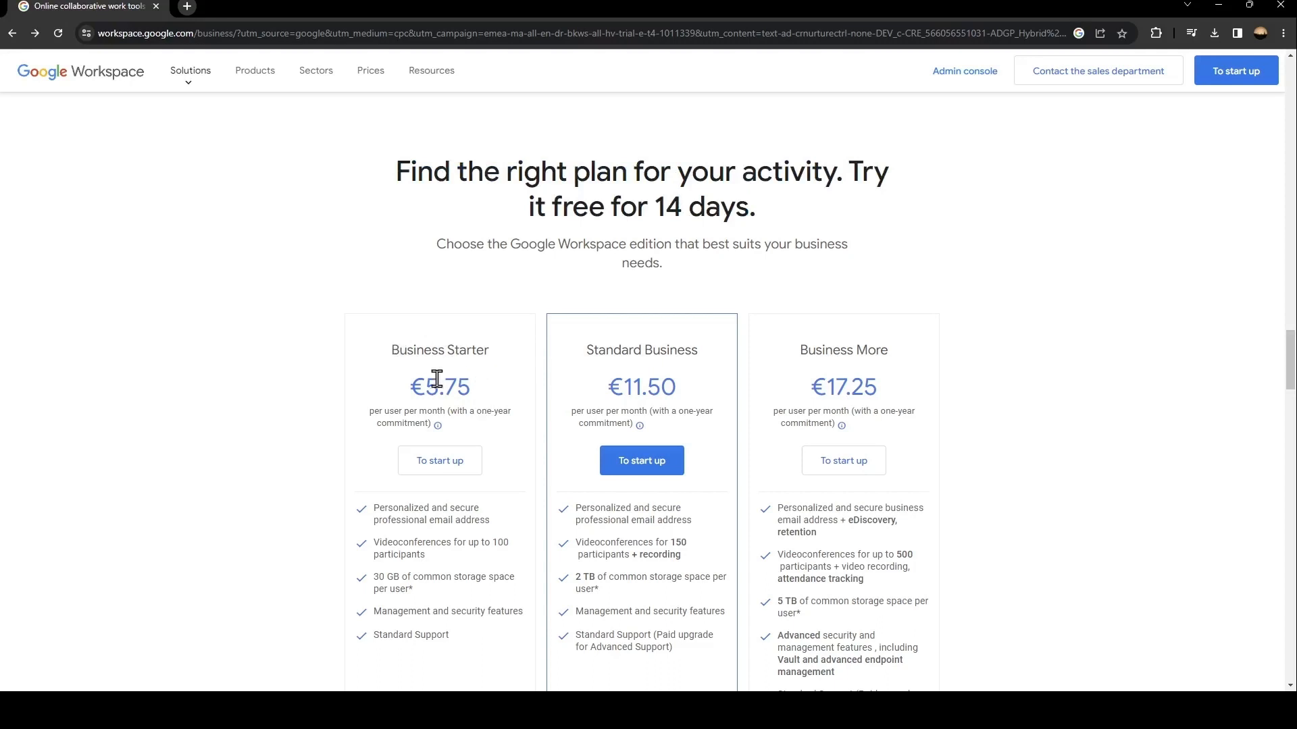
mouse_move(622, 390)
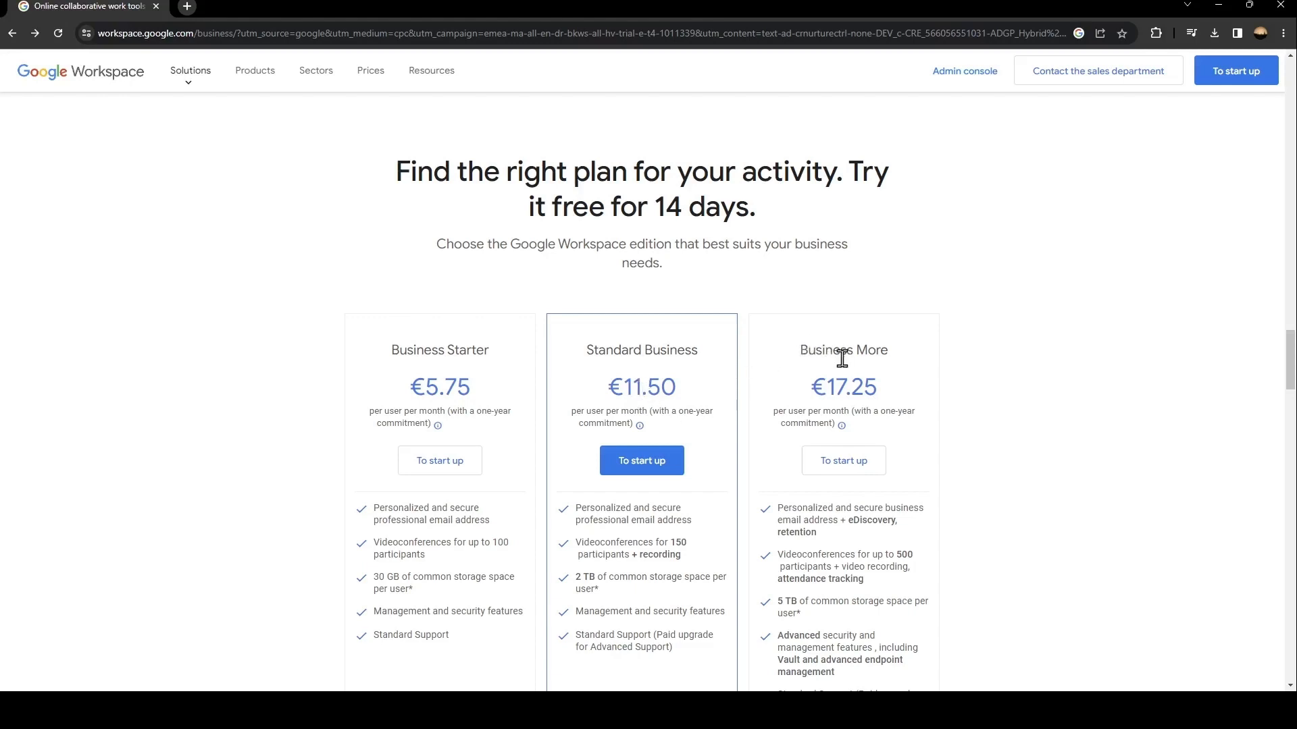
mouse_move(652, 195)
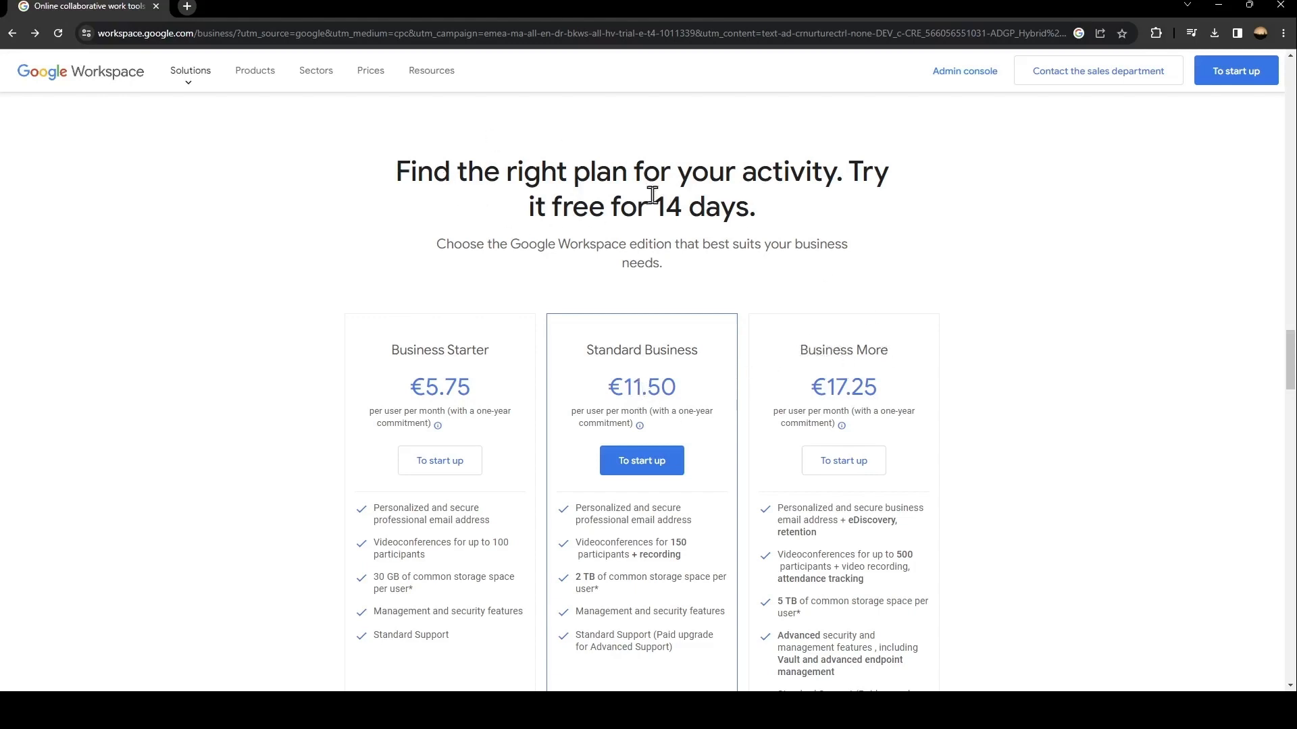
mouse_move(435, 157)
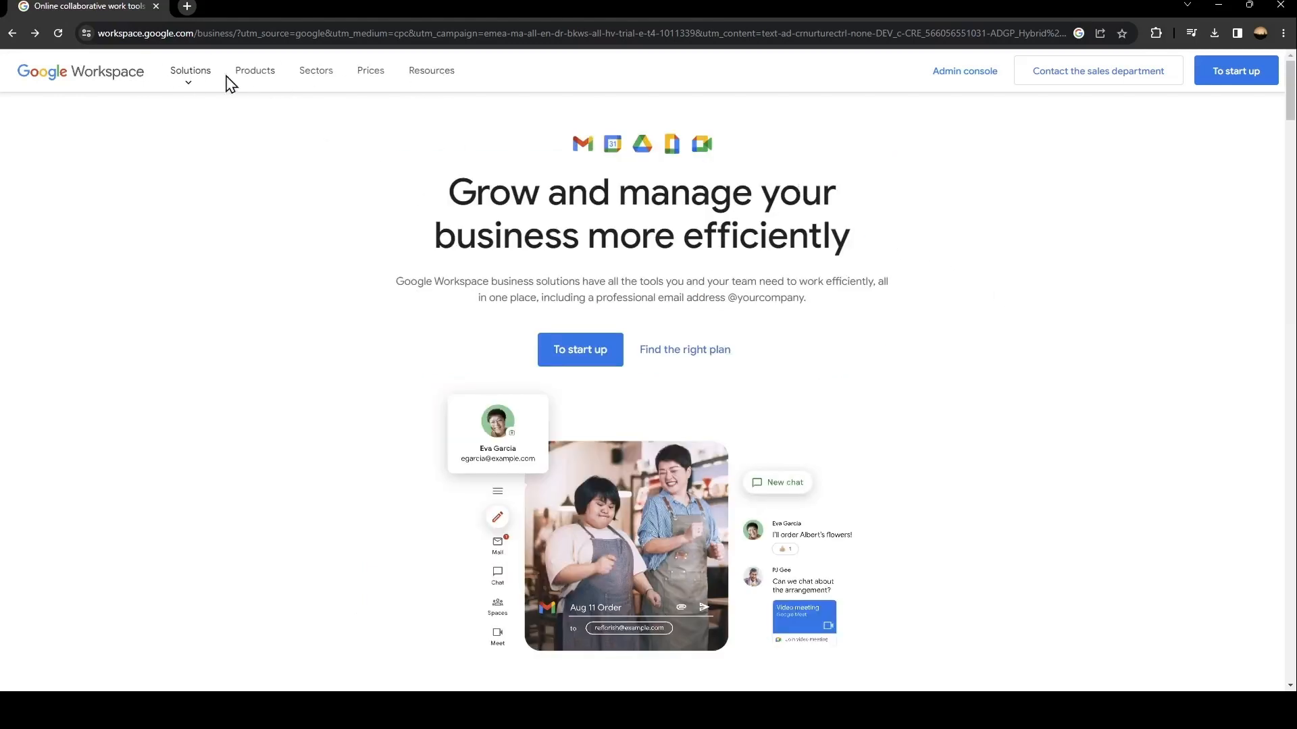
Browse the Solutions, Products and Sectors menus on the Workspace site
left_click(191, 70)
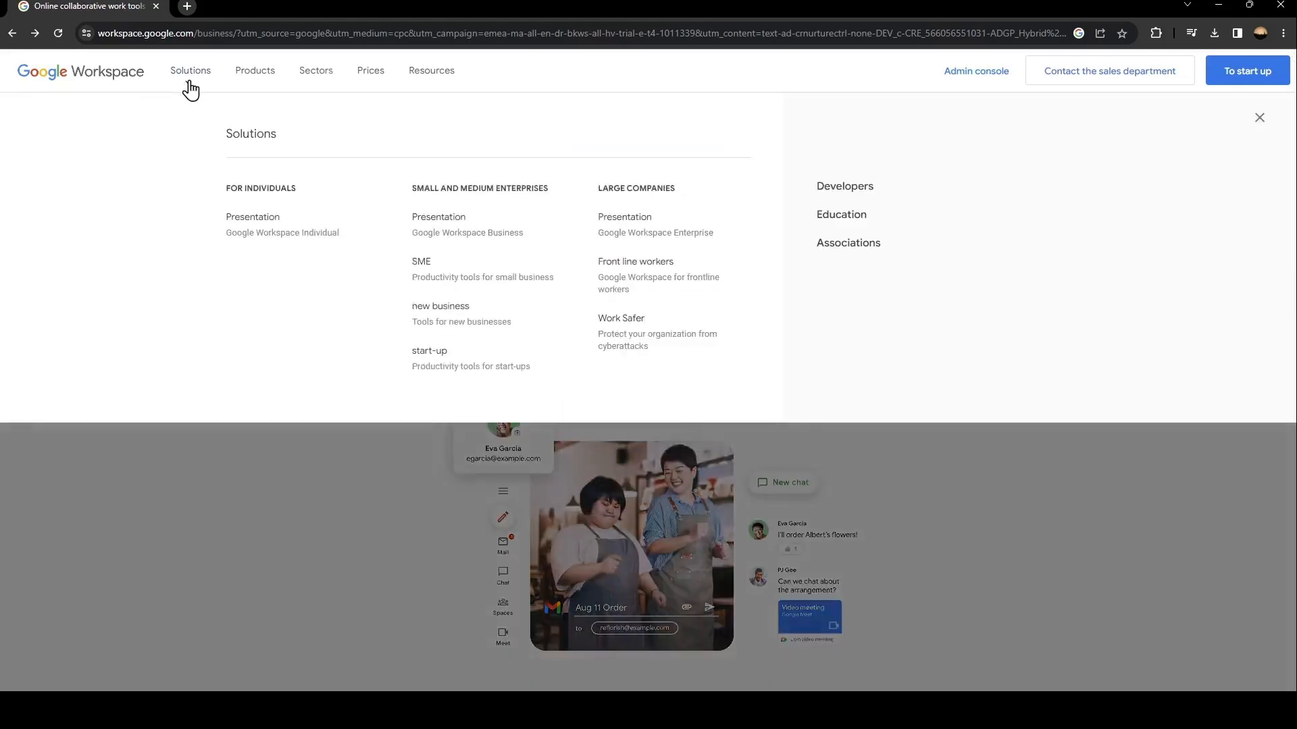
mouse_move(255, 71)
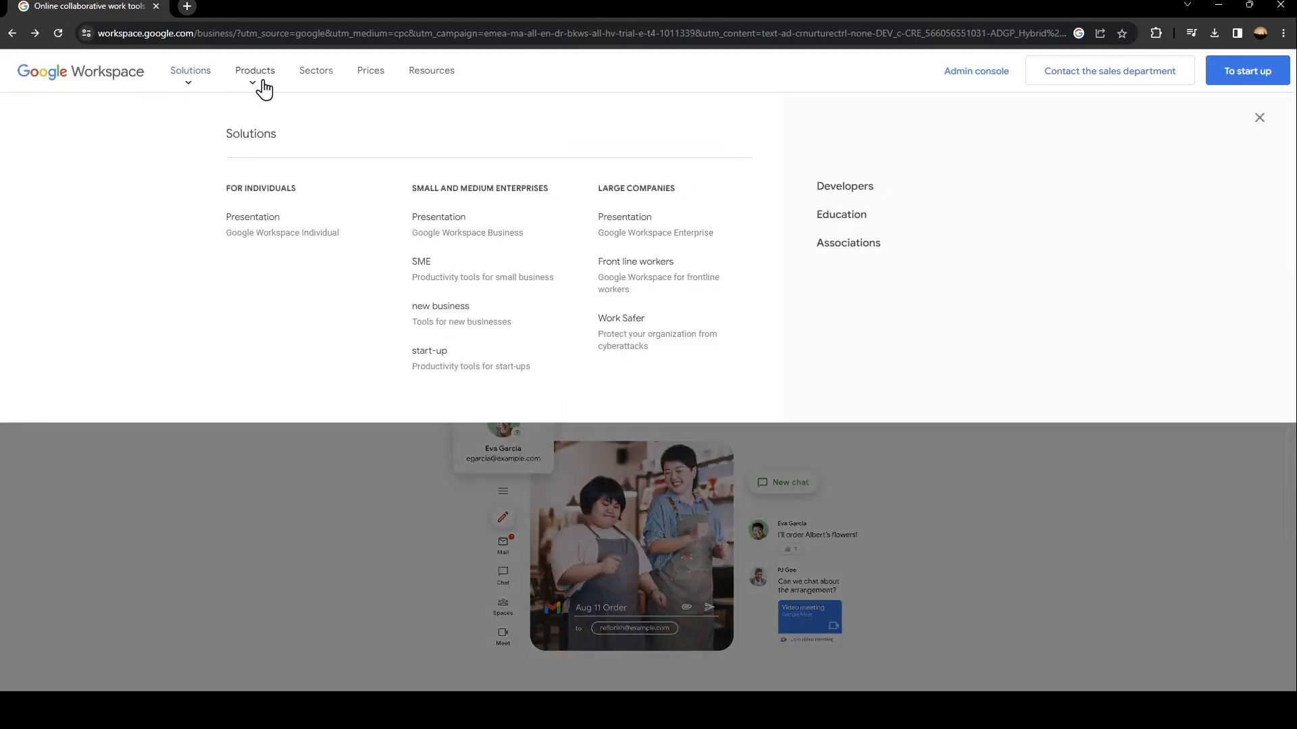
left_click(255, 70)
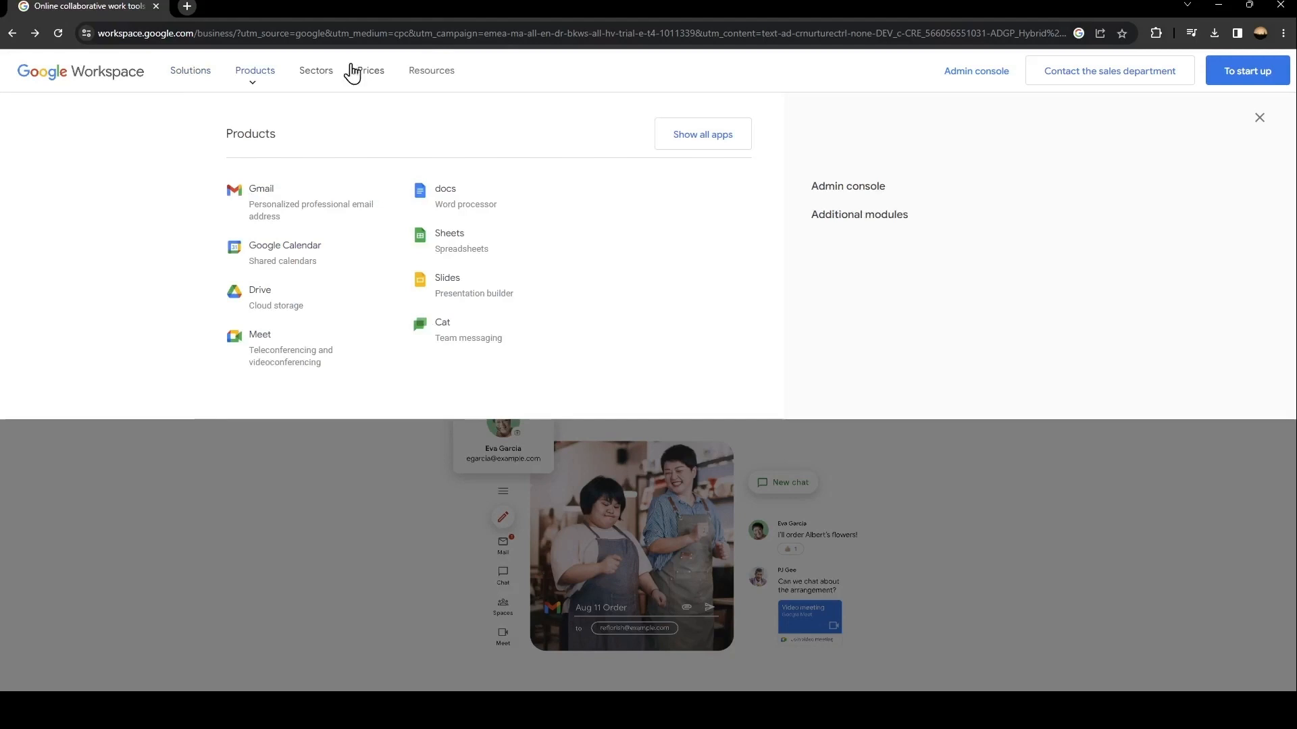
mouse_move(439, 356)
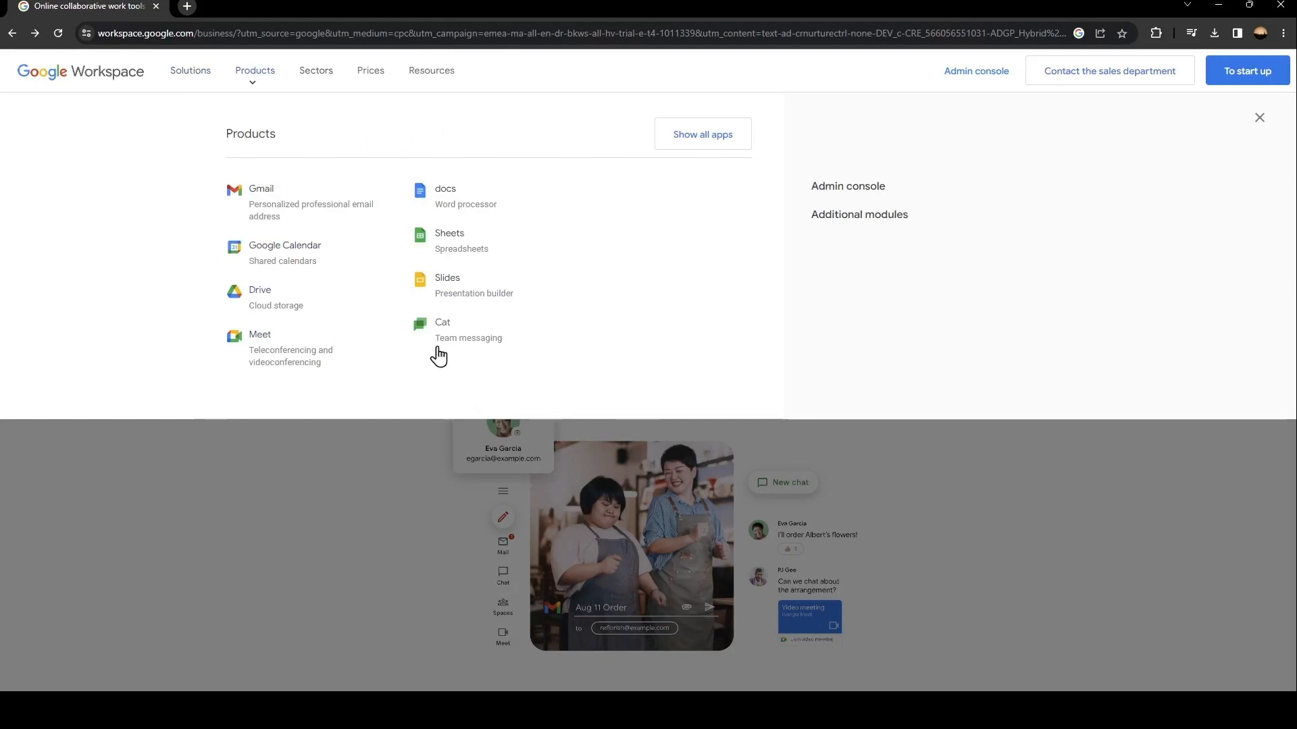
mouse_move(571, 91)
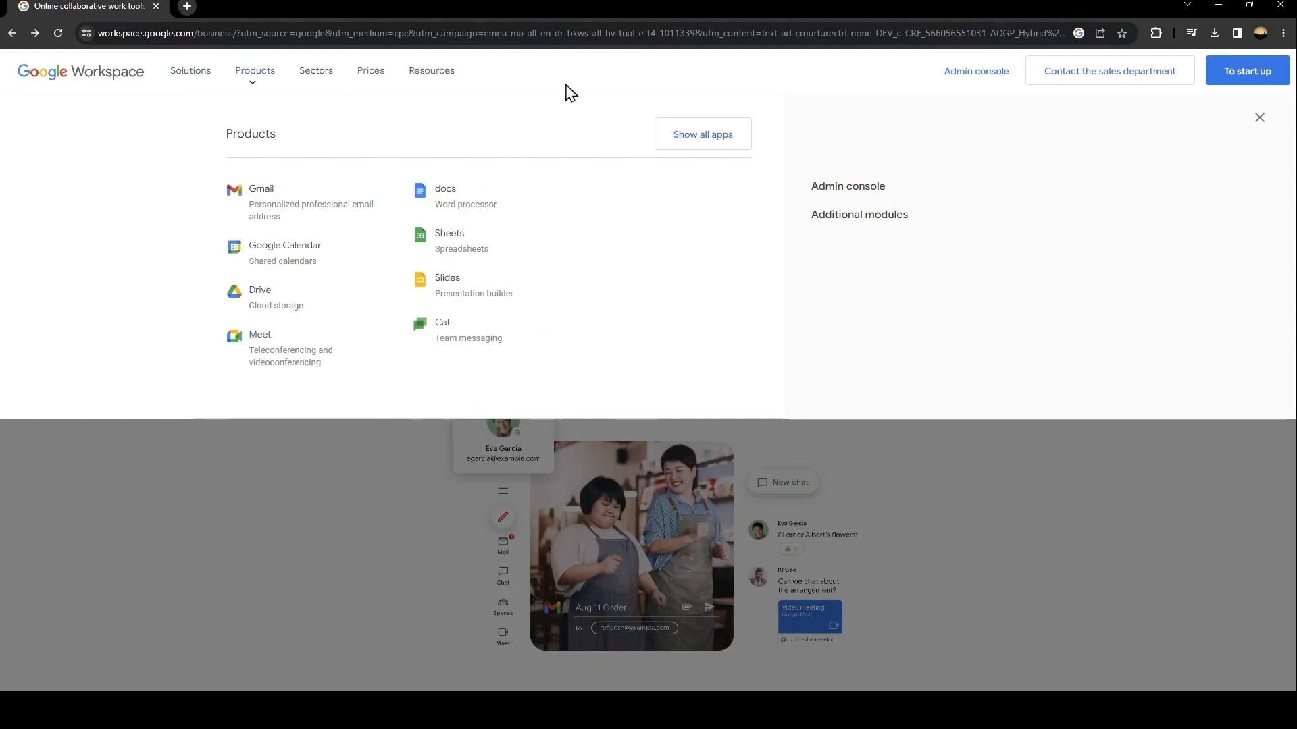
left_click(315, 71)
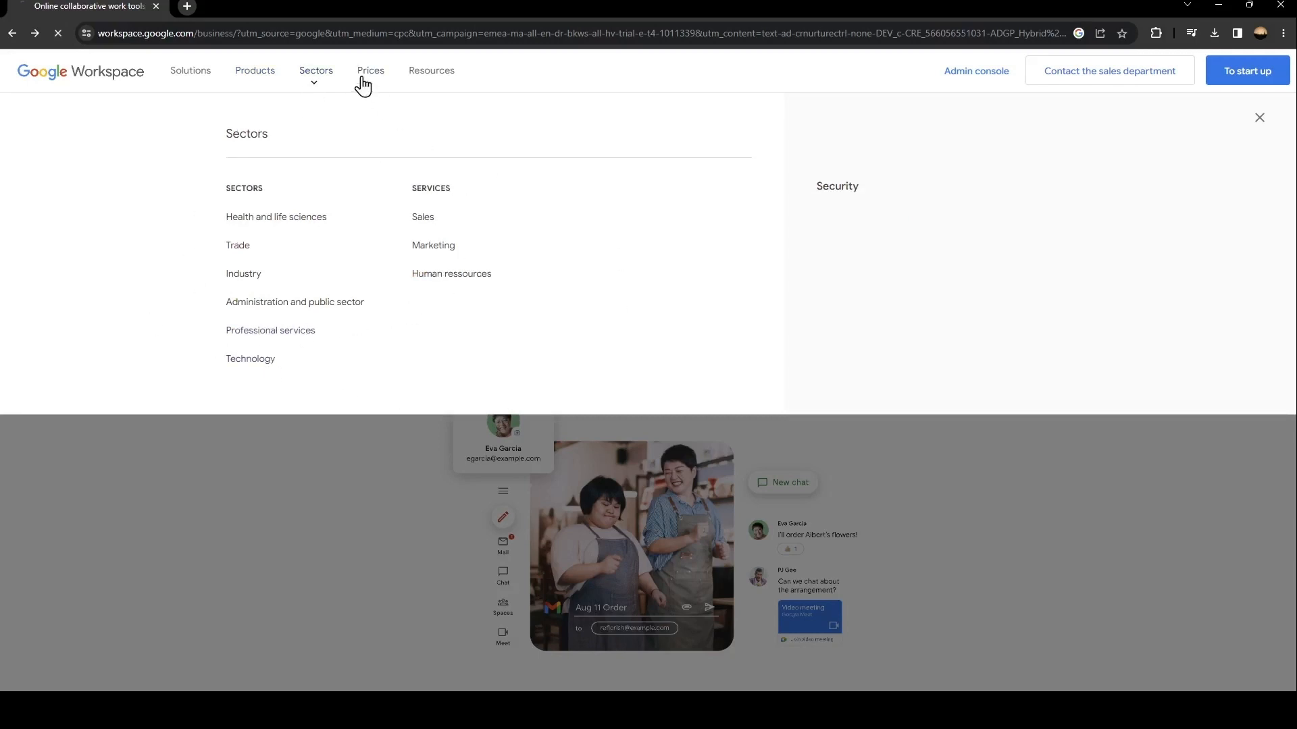
Open the Prices page comparing Business Starter, Standard, Plus and Enterprise
left_click(370, 70)
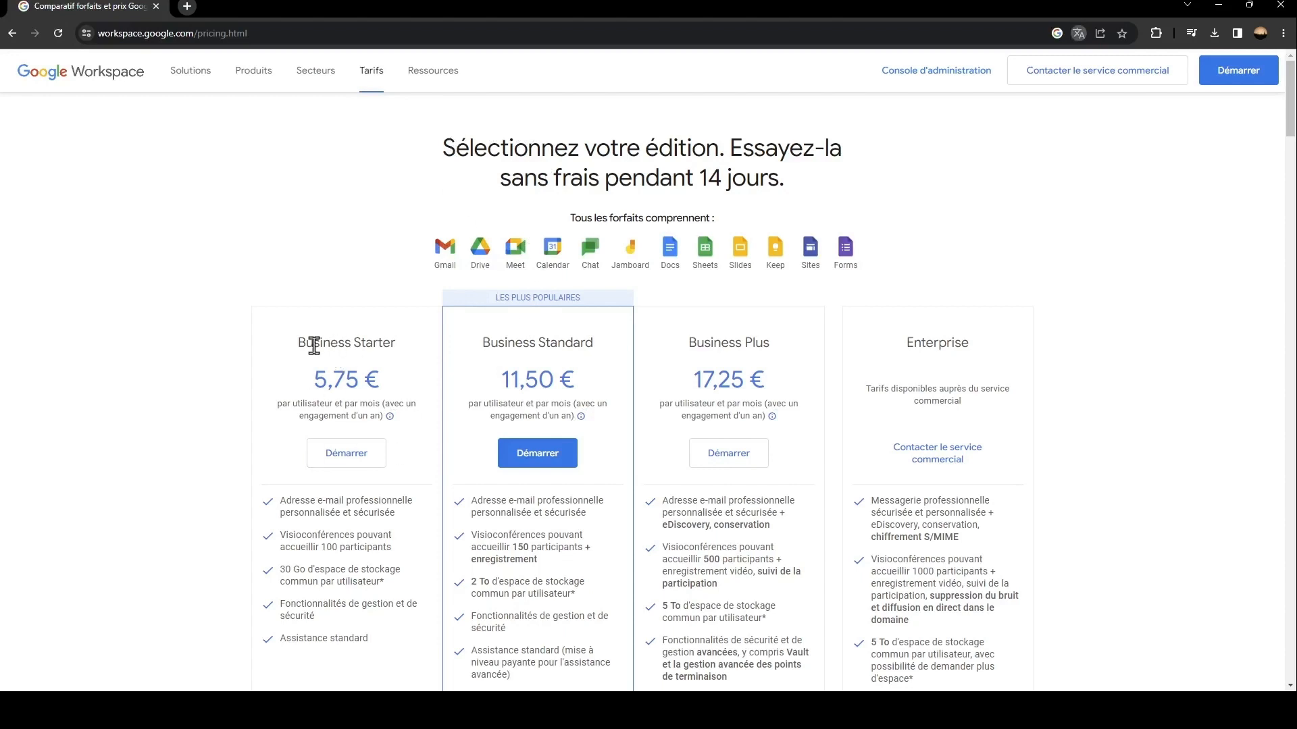
mouse_move(560, 366)
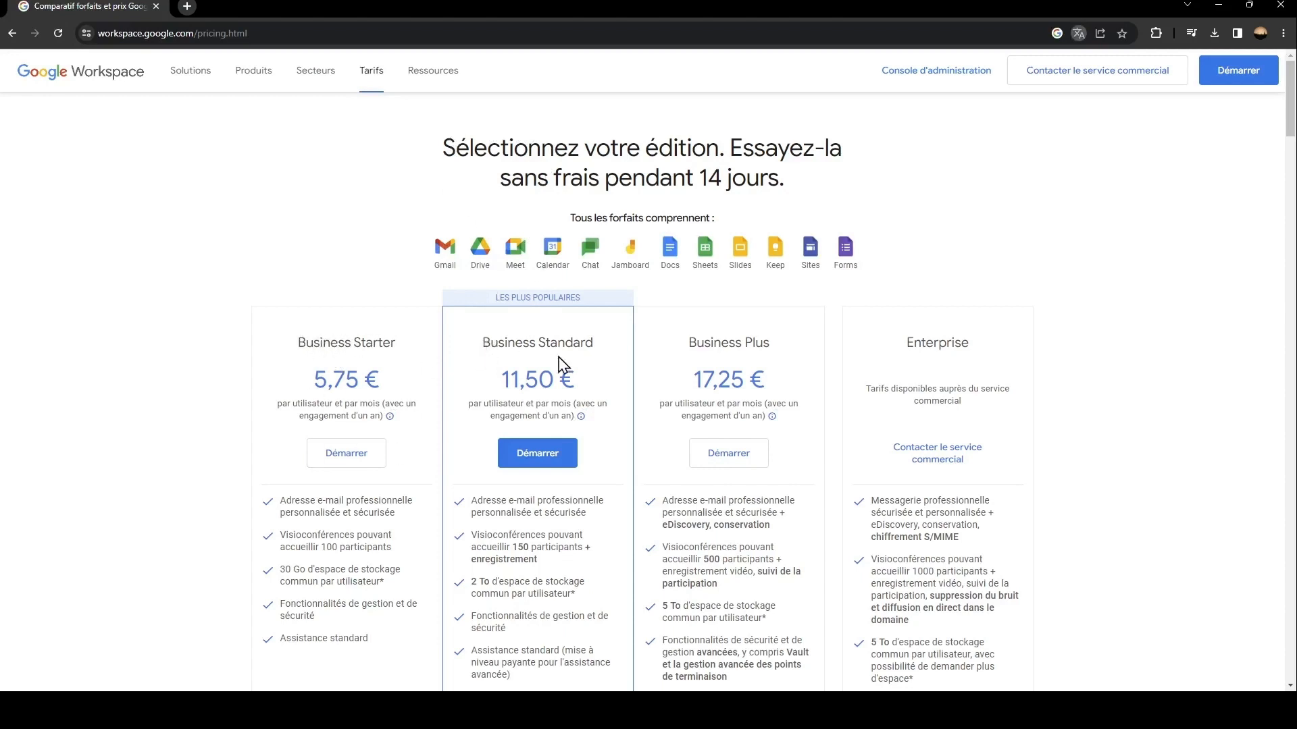
mouse_move(895, 372)
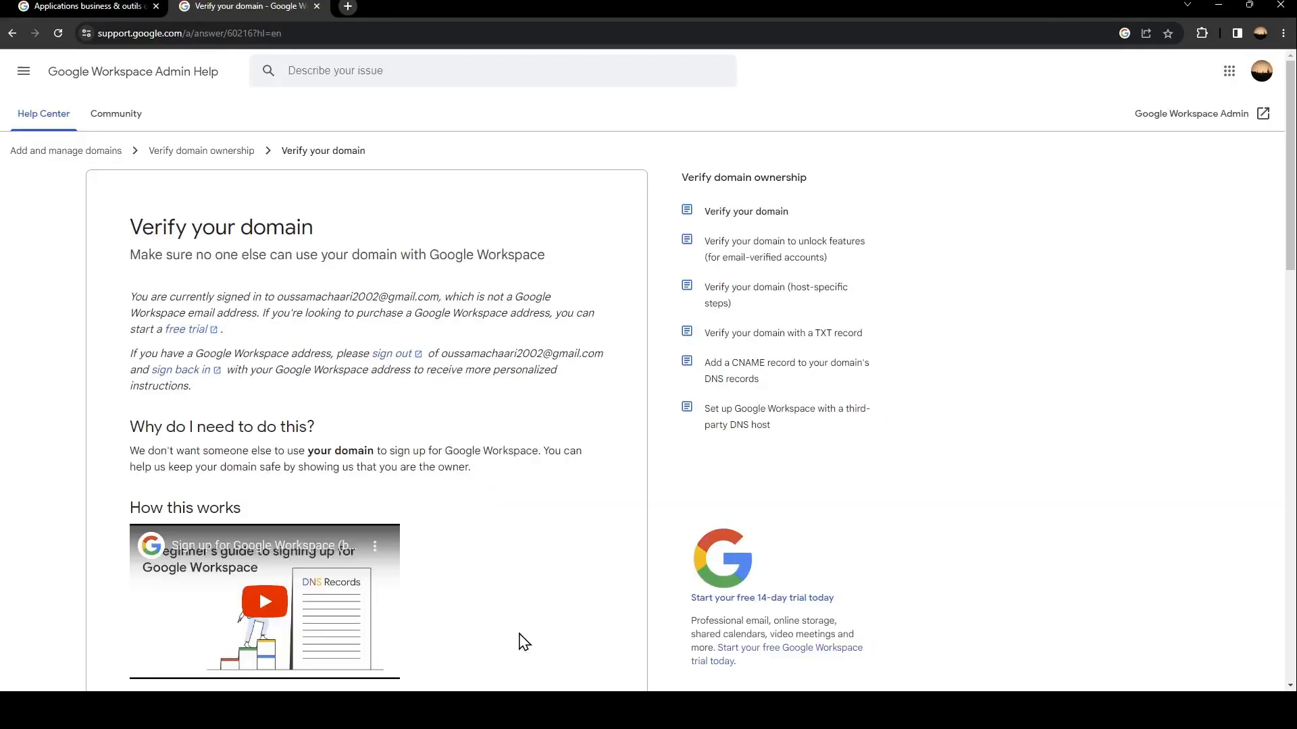
mouse_move(117, 73)
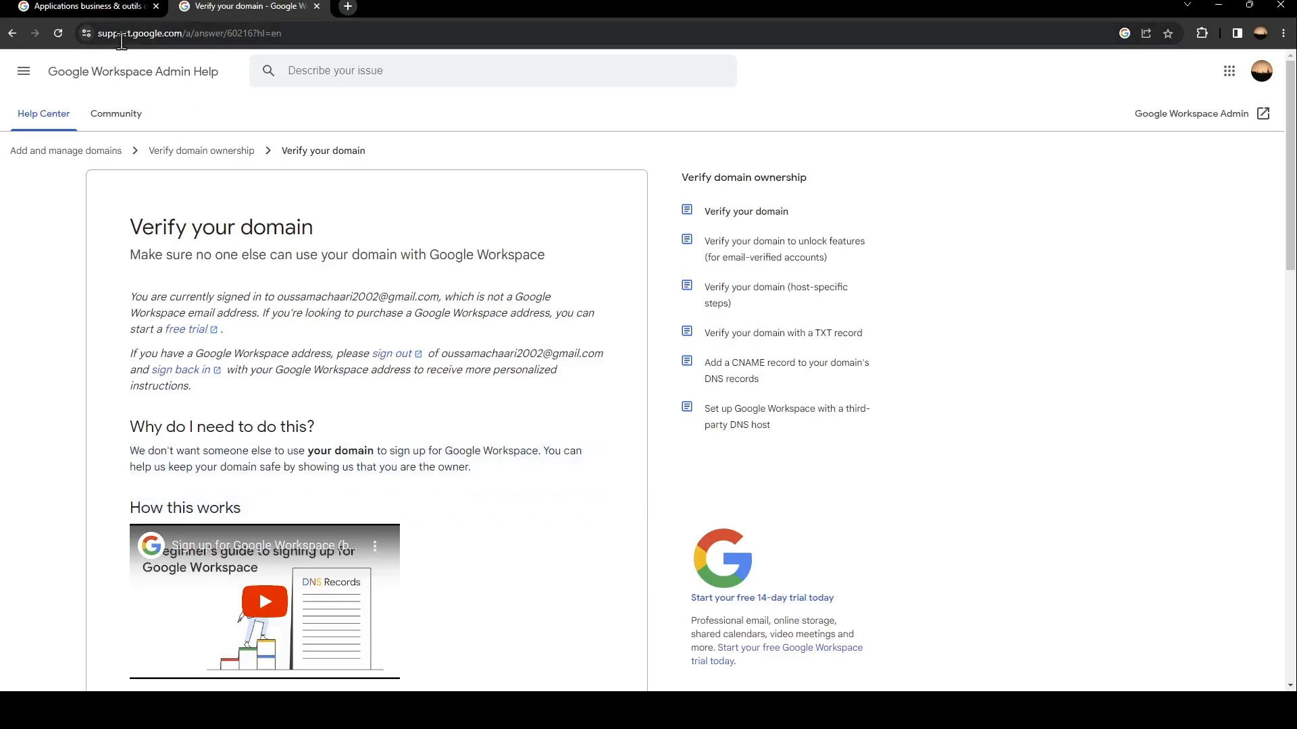
mouse_move(190, 74)
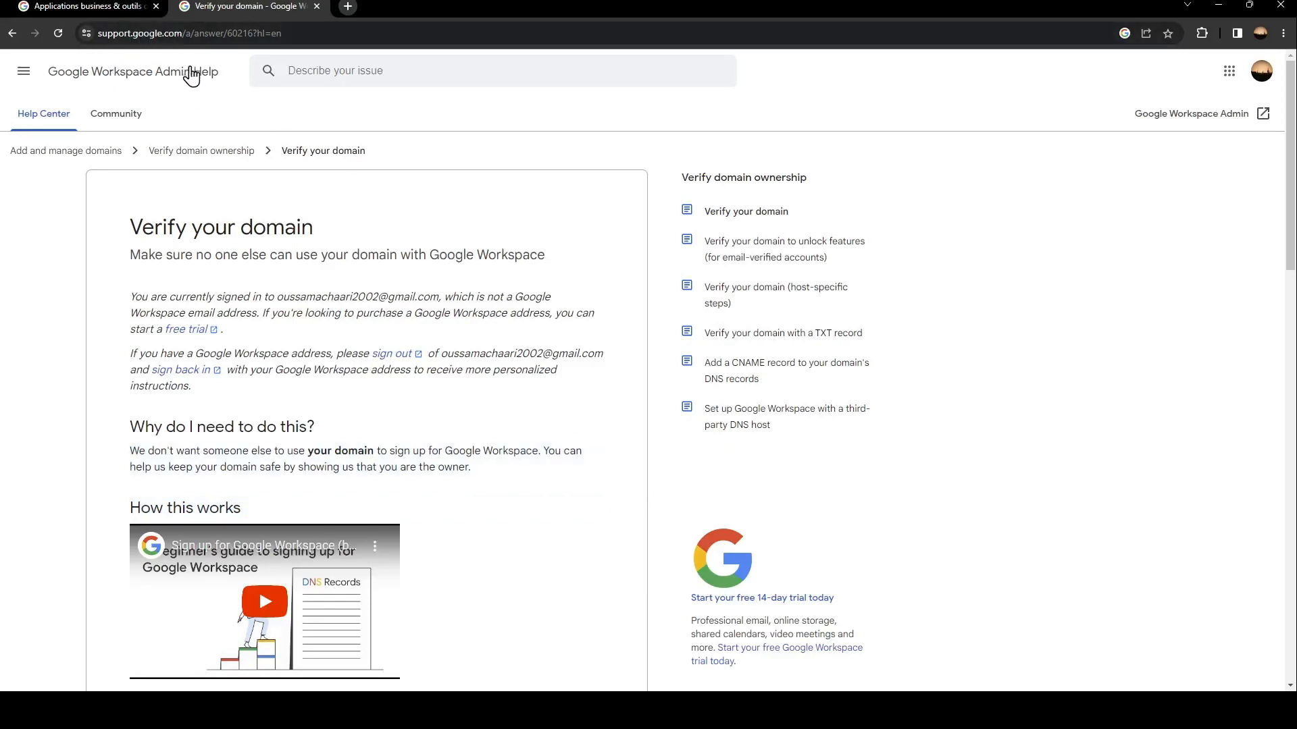
mouse_move(290, 107)
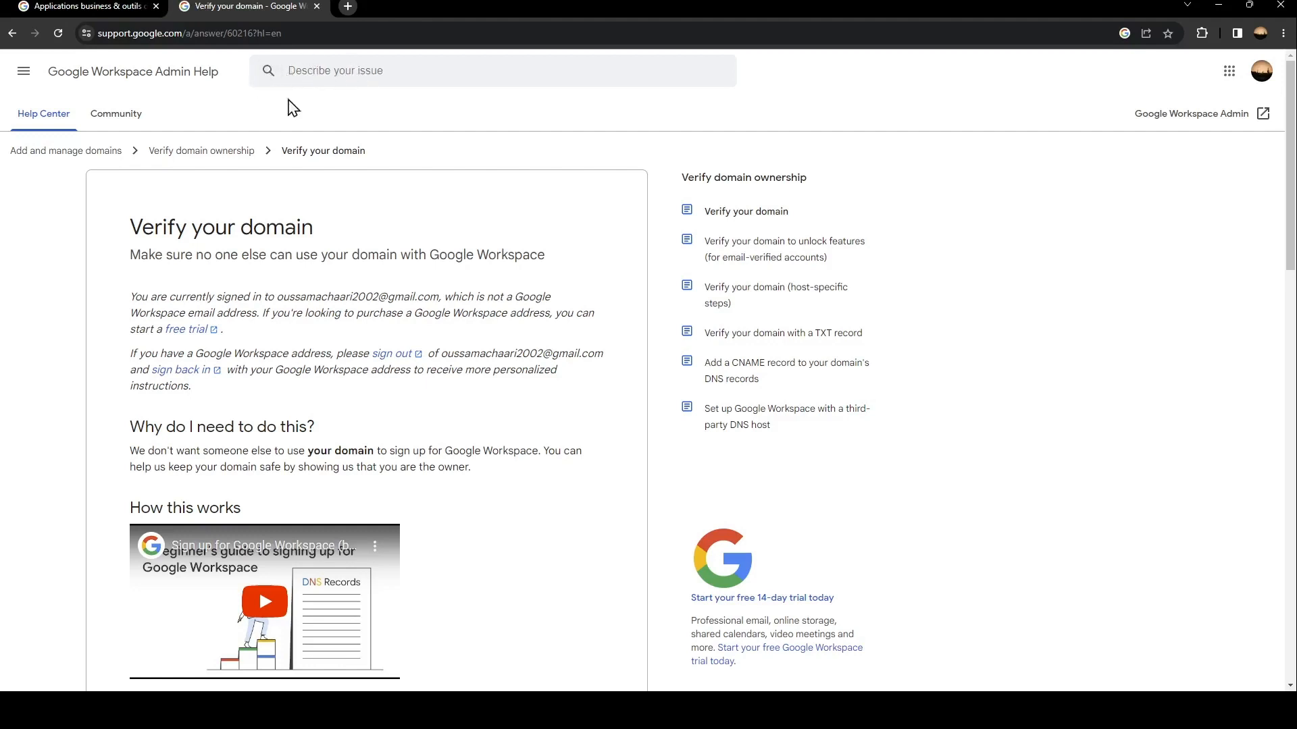
mouse_move(207, 198)
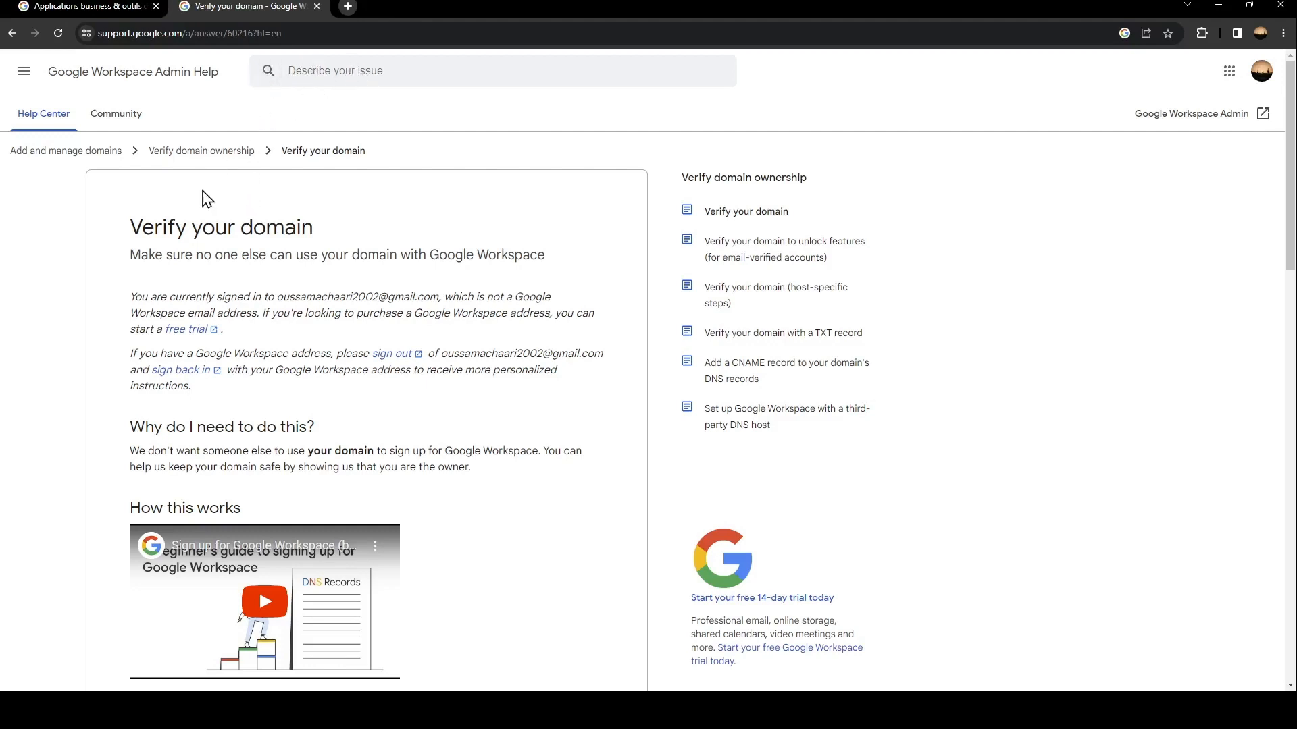
mouse_move(115, 234)
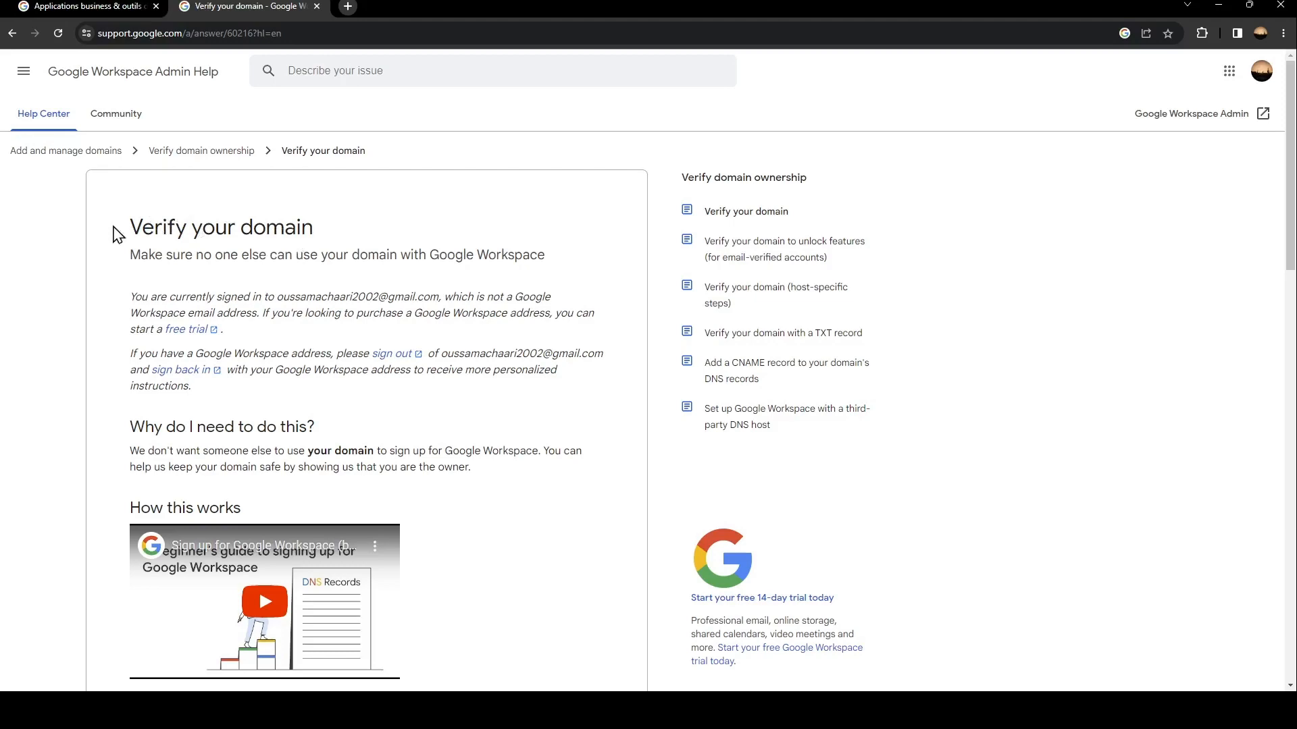
mouse_move(163, 290)
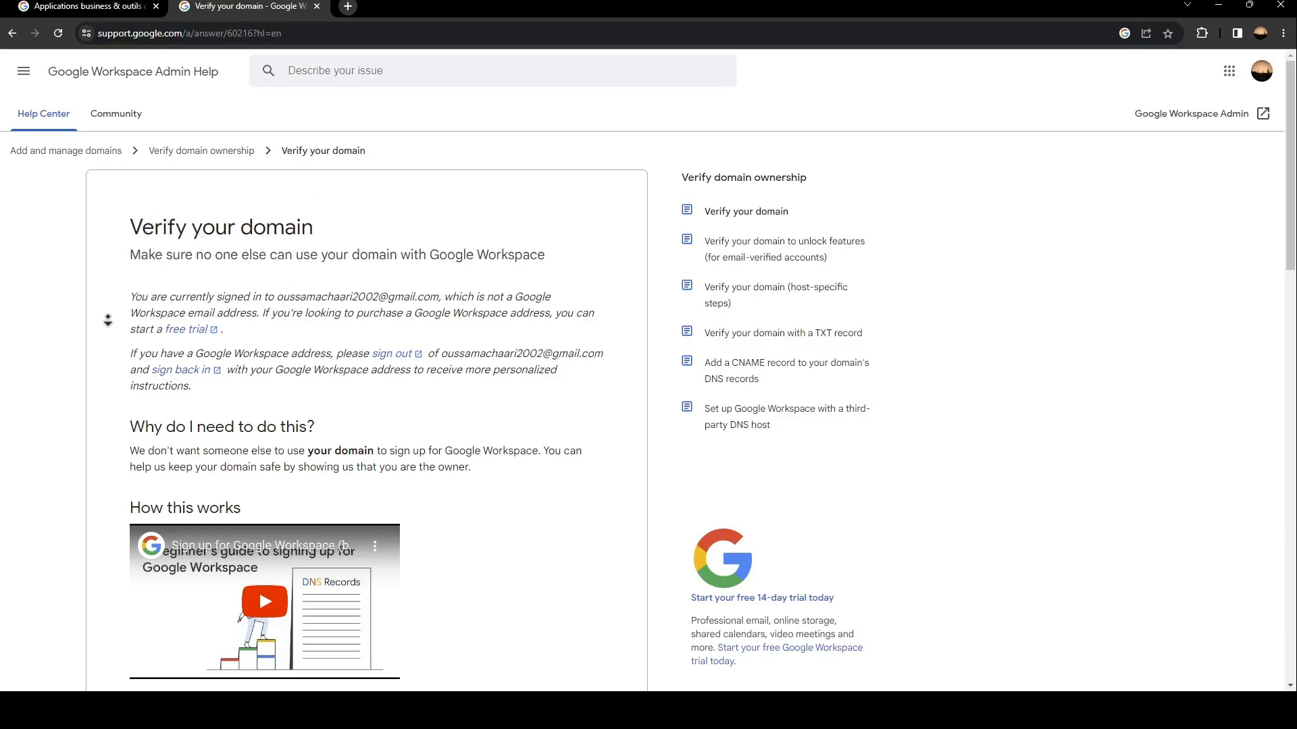
Scroll the 'Verify your domain' article down to 'How to verify your domain'
scroll("down", 3)
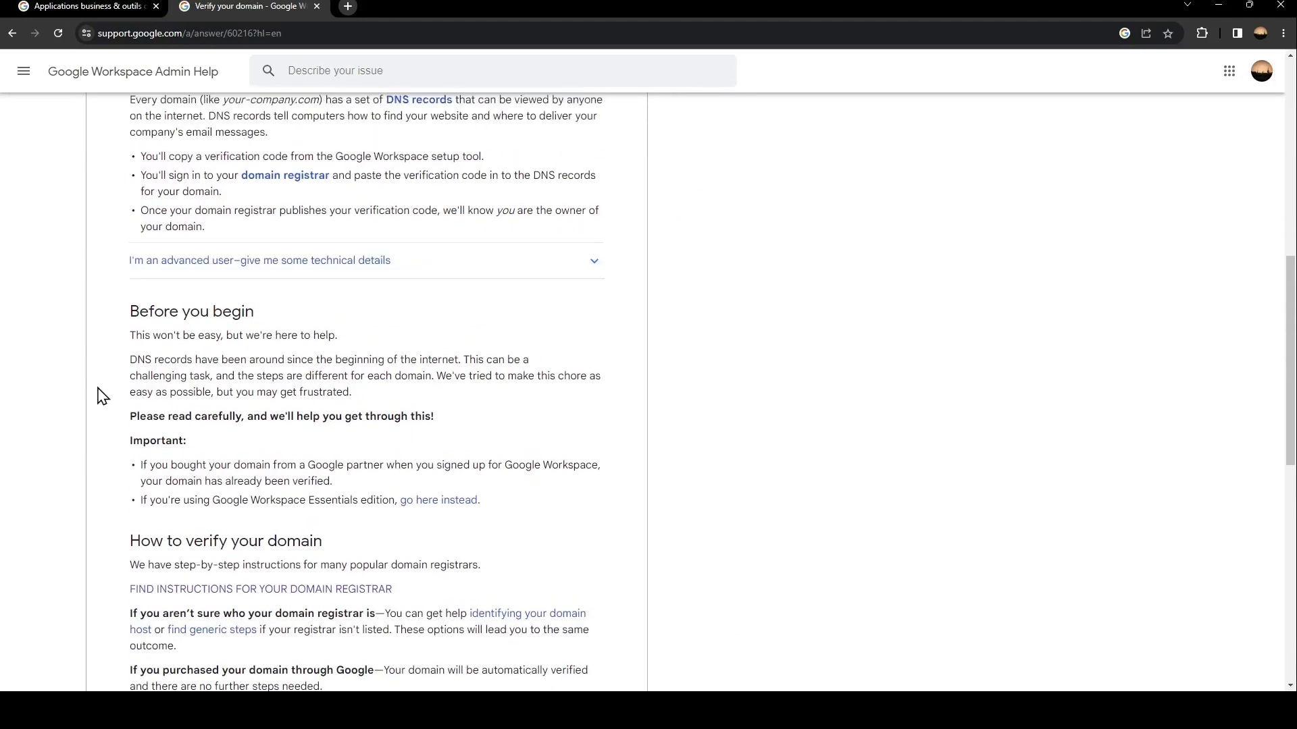
scroll("down", 3)
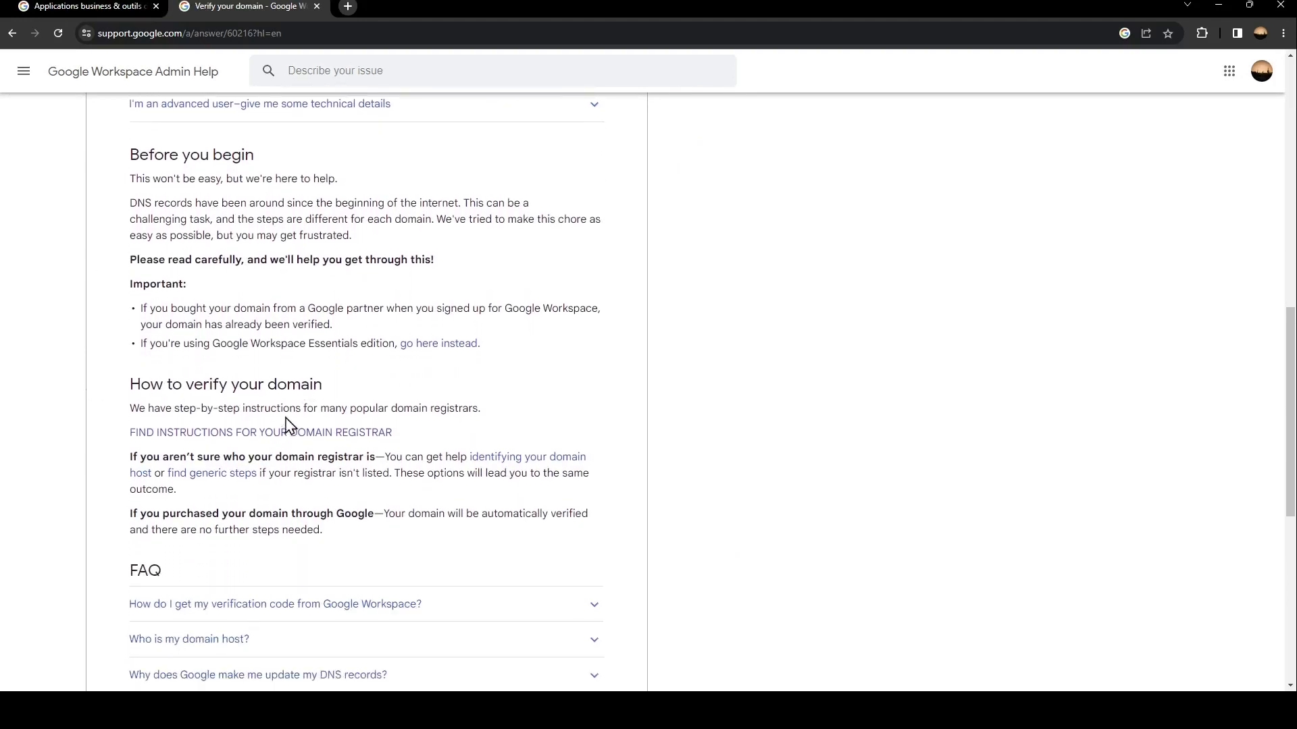
mouse_move(153, 441)
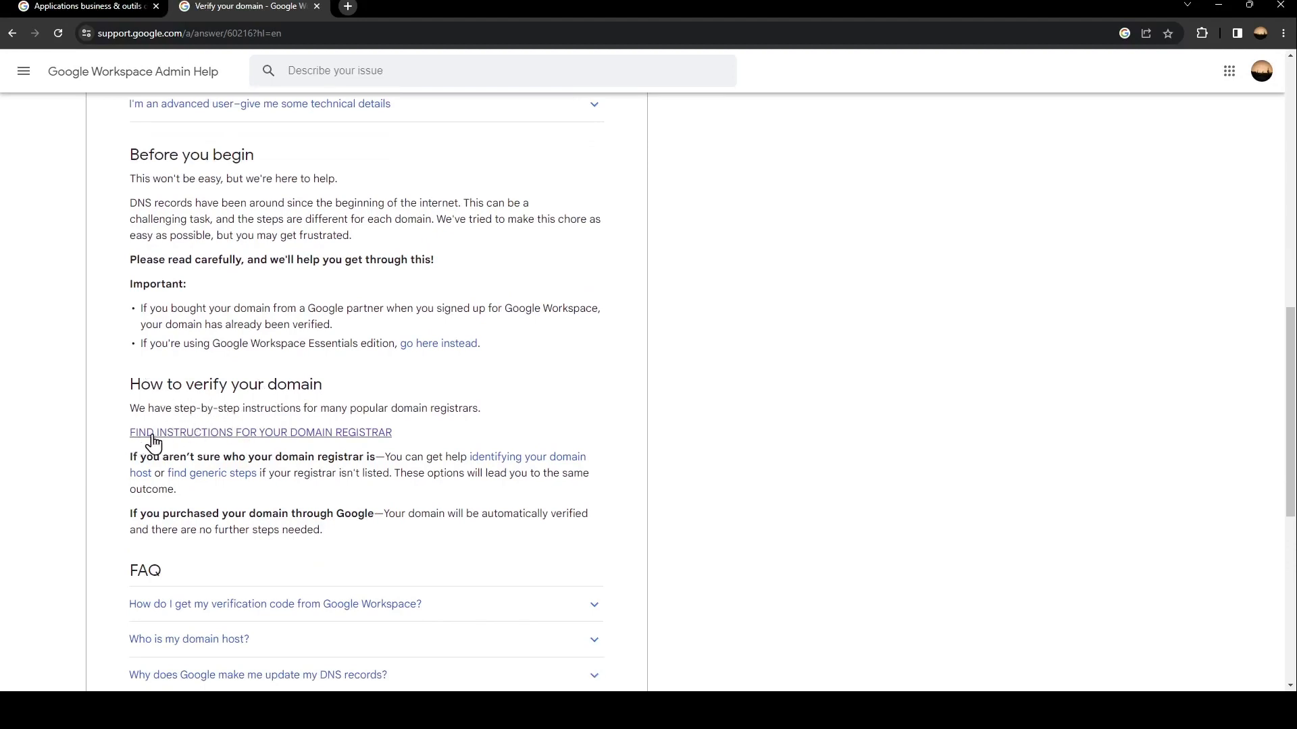
mouse_move(184, 442)
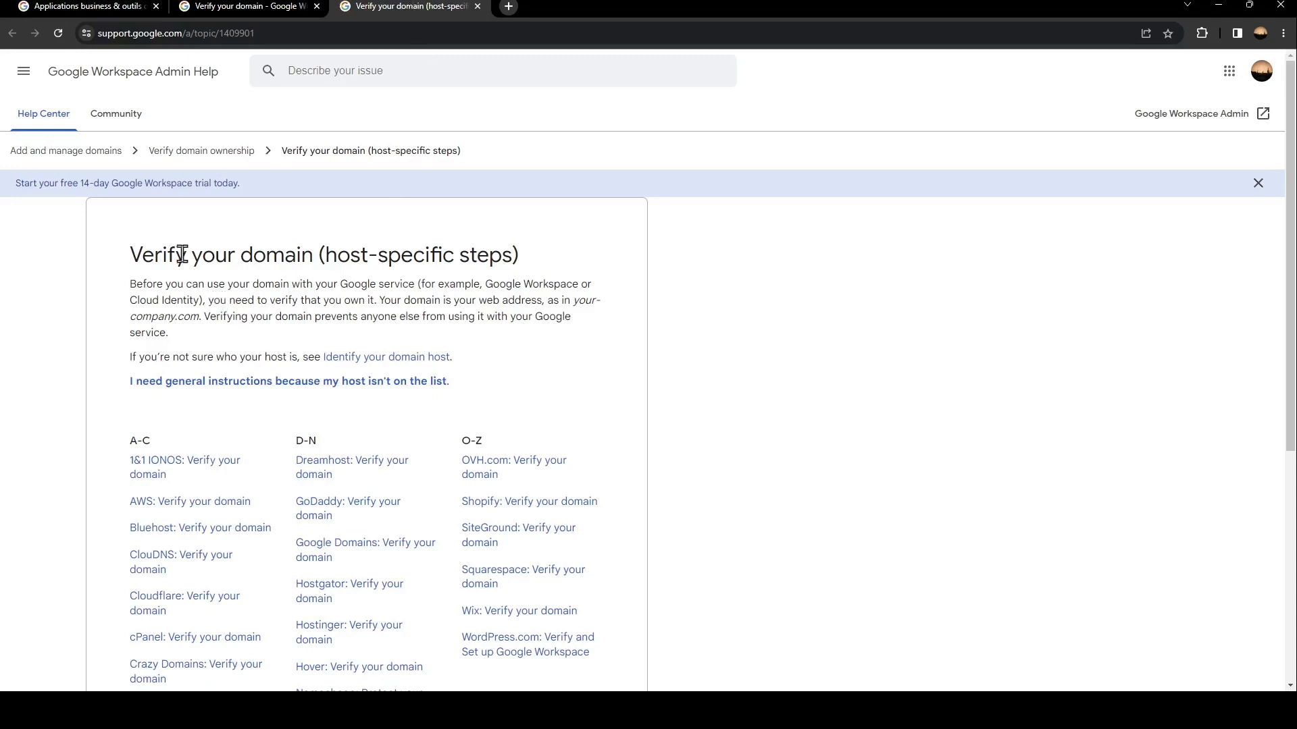
Scroll the registrar list and open 'Google Domains: Verify your domain'
scroll("down", 3)
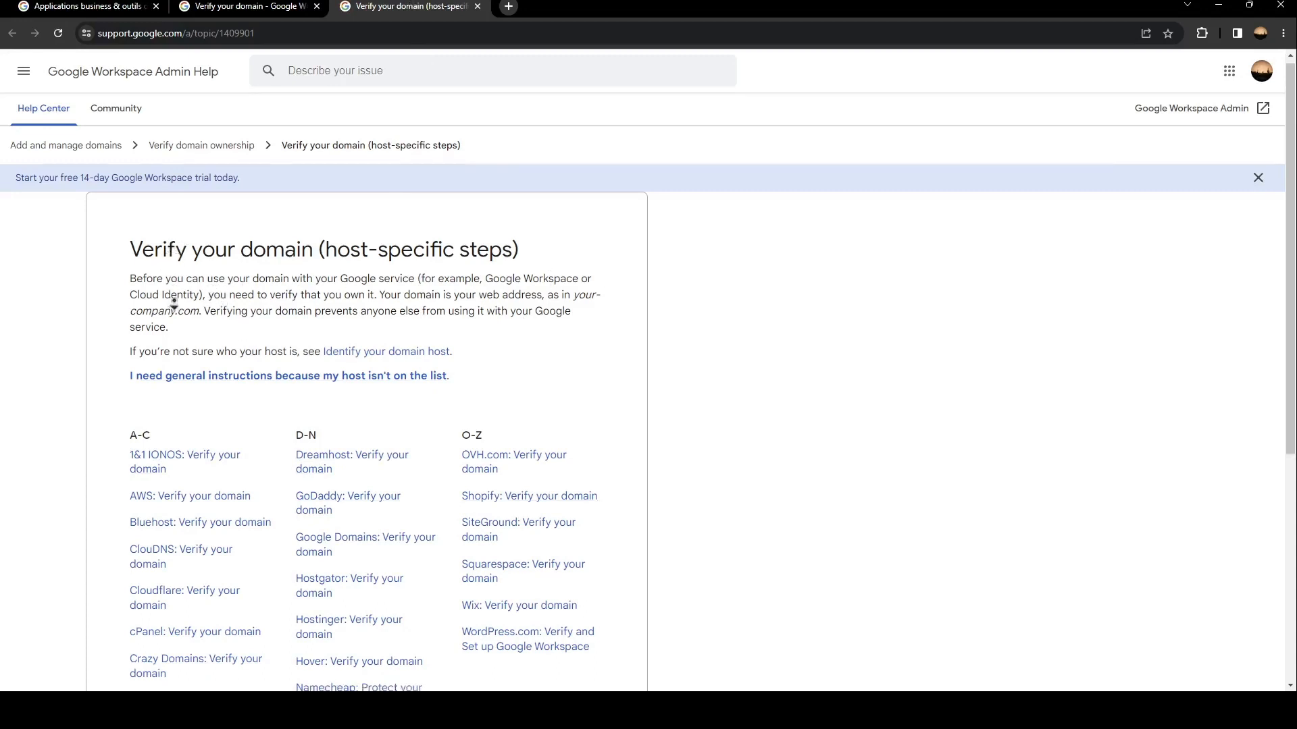
scroll("down", 3)
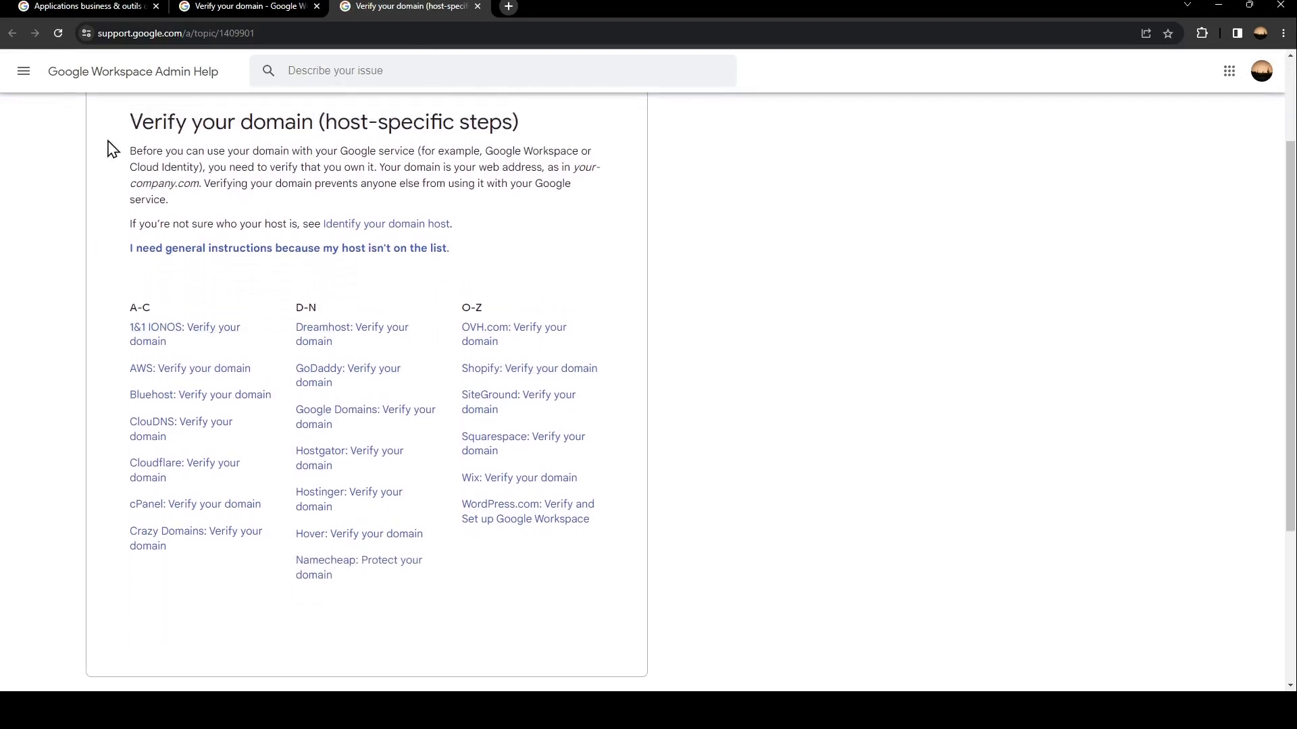
mouse_move(231, 277)
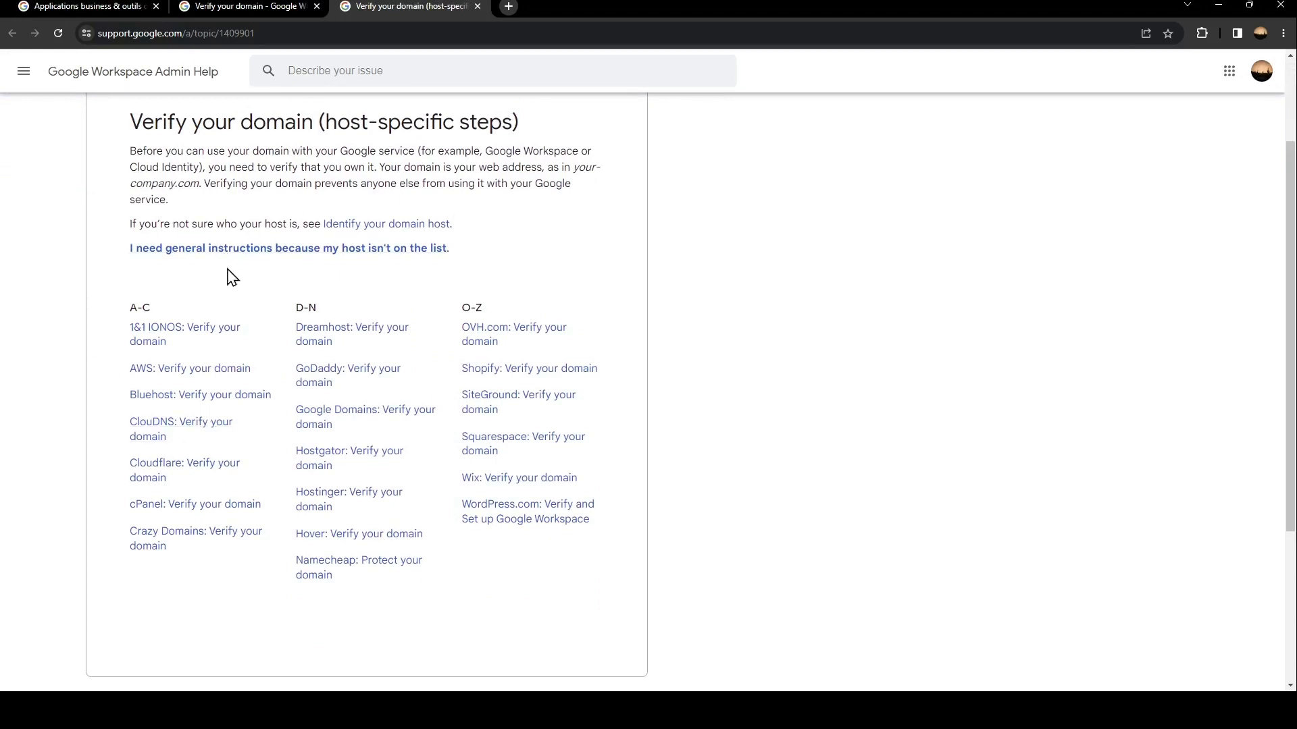
mouse_move(184, 470)
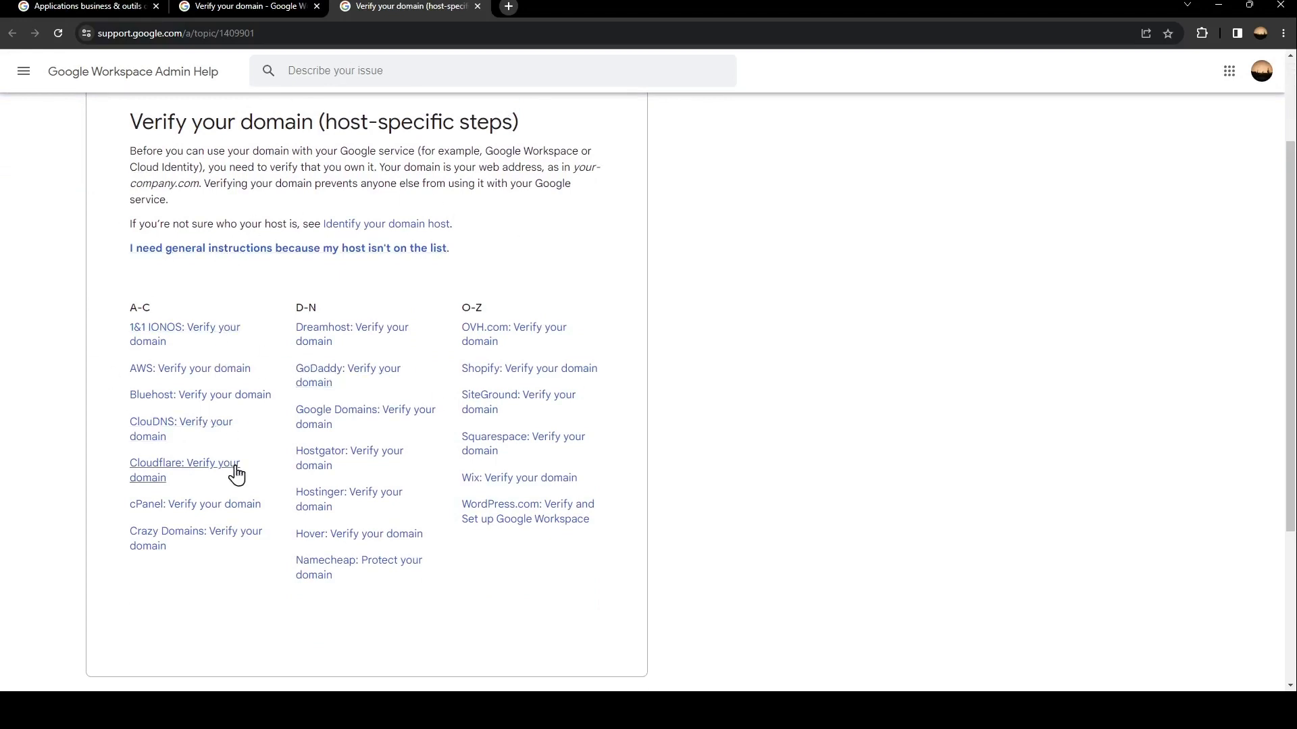
mouse_move(224, 485)
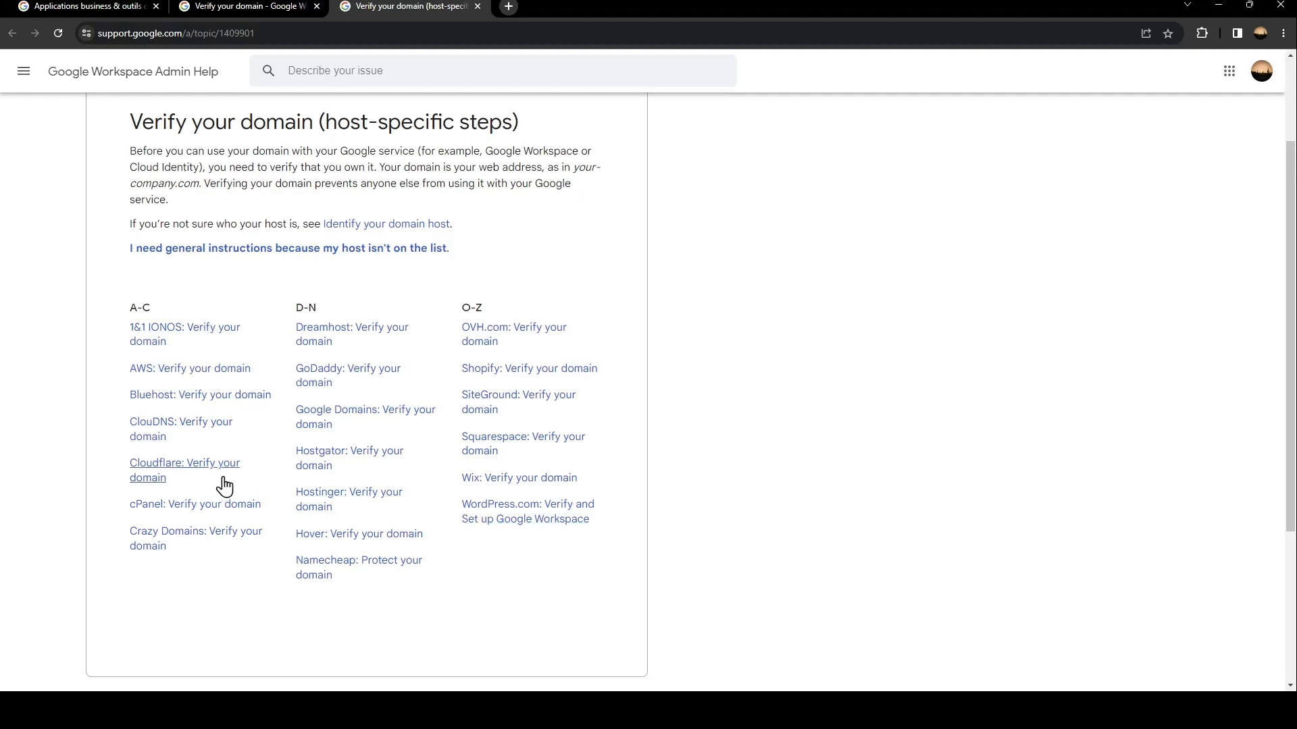
mouse_move(153, 434)
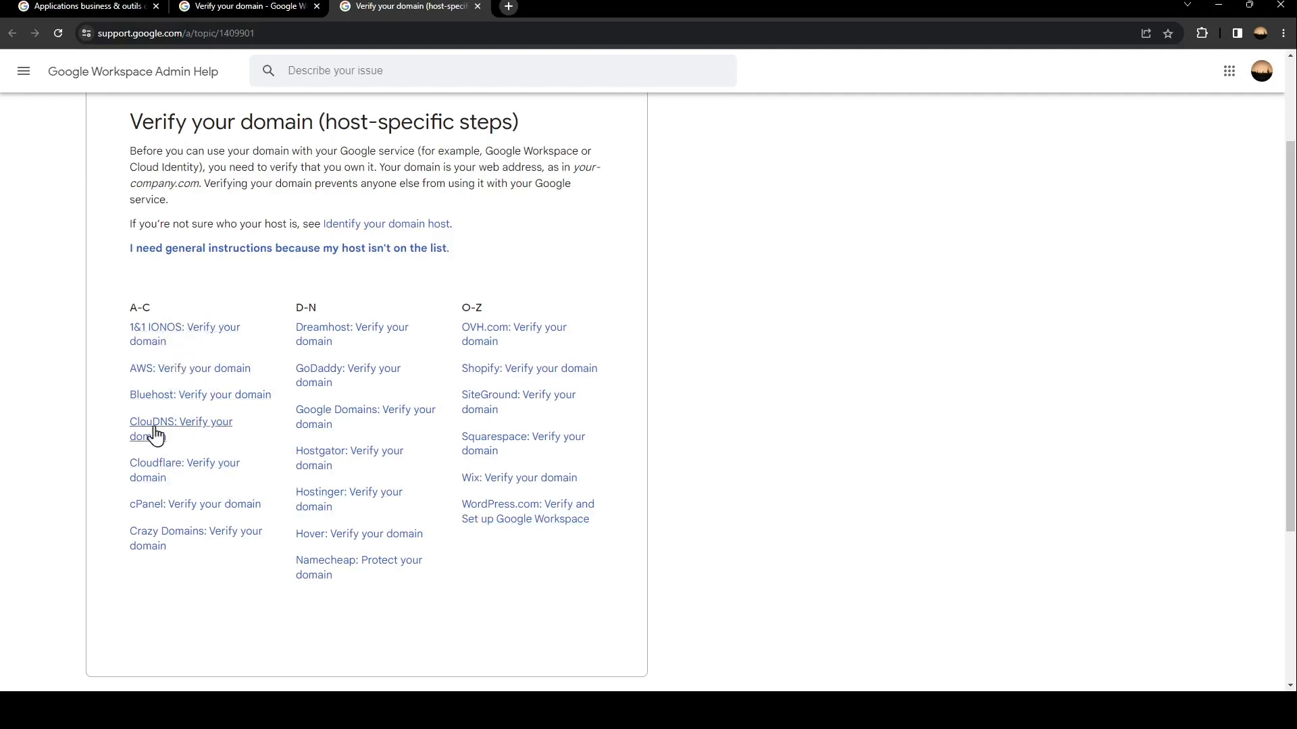
mouse_move(181, 424)
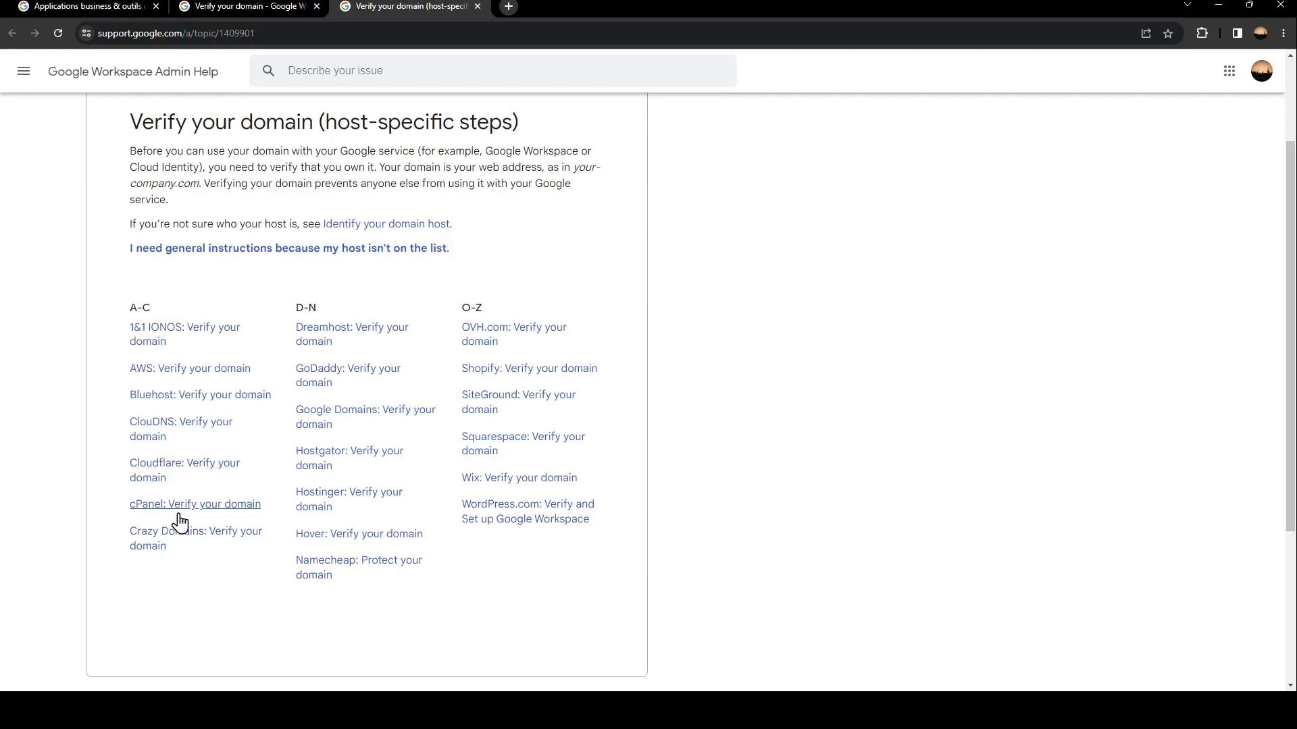
mouse_move(426, 381)
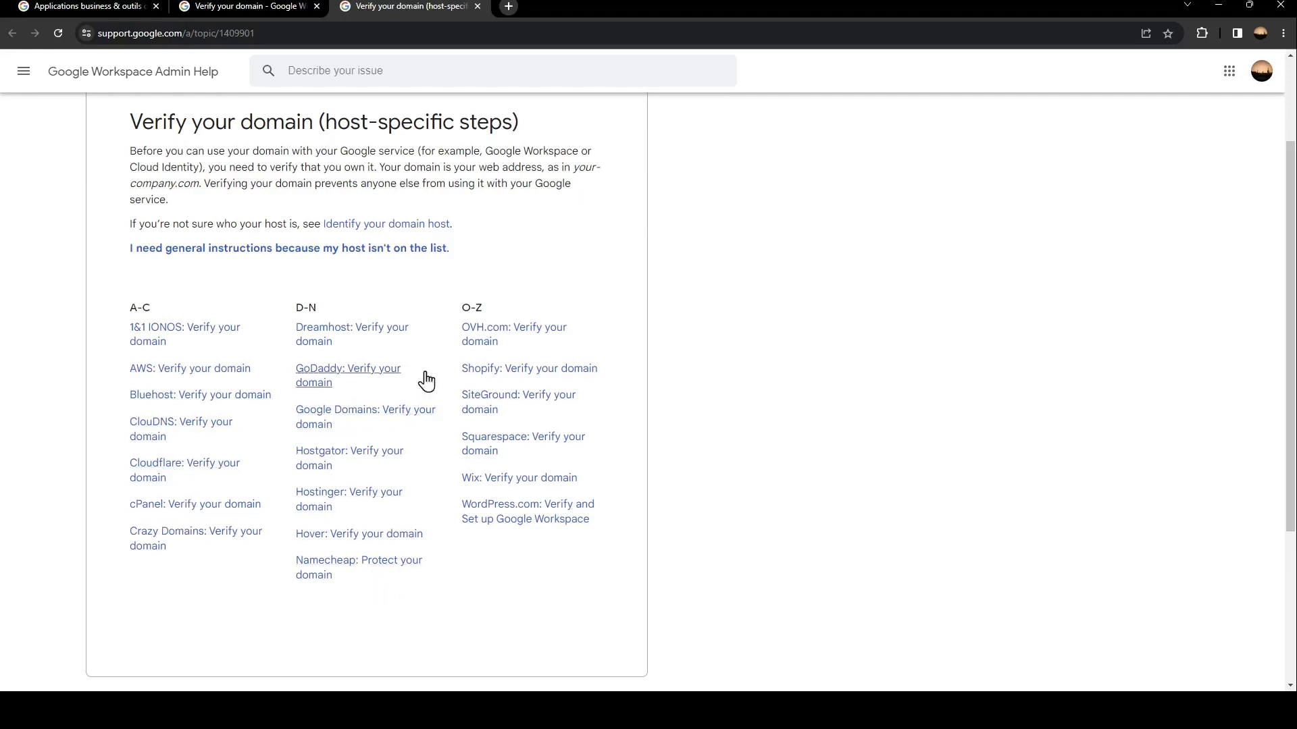
mouse_move(369, 424)
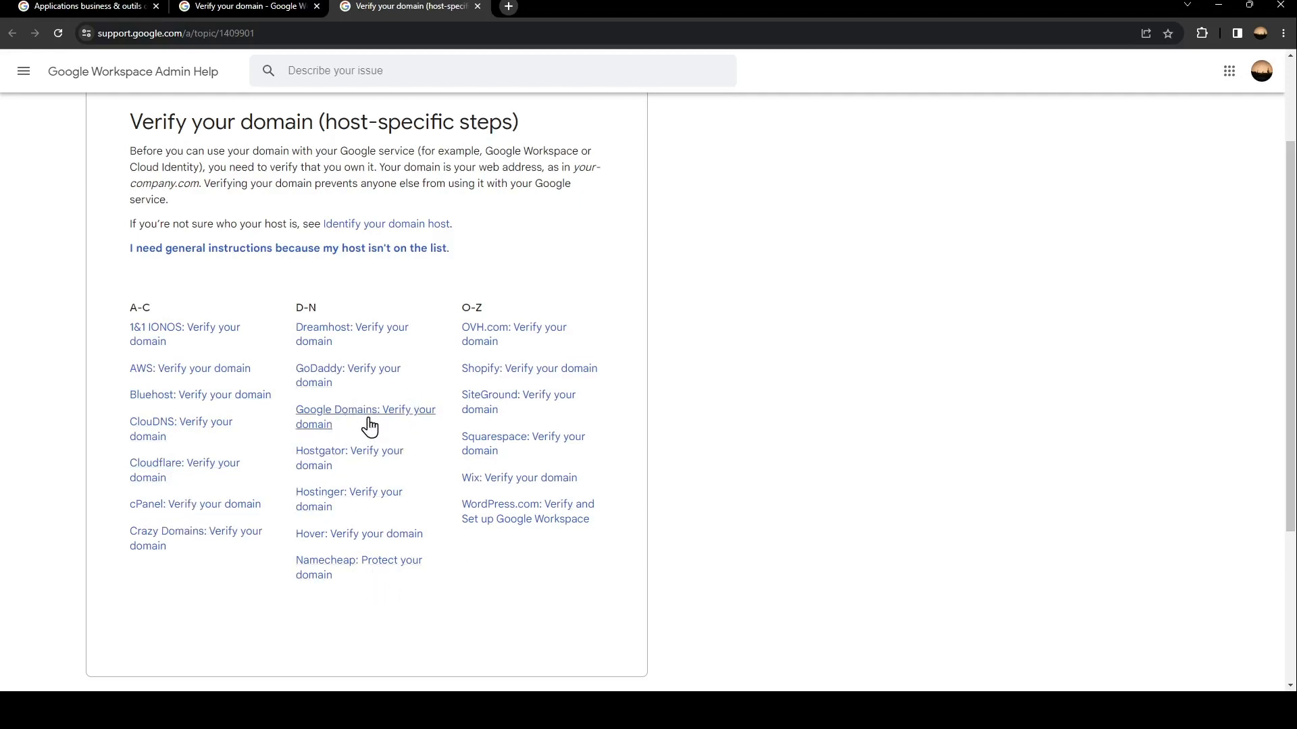
left_click(364, 417)
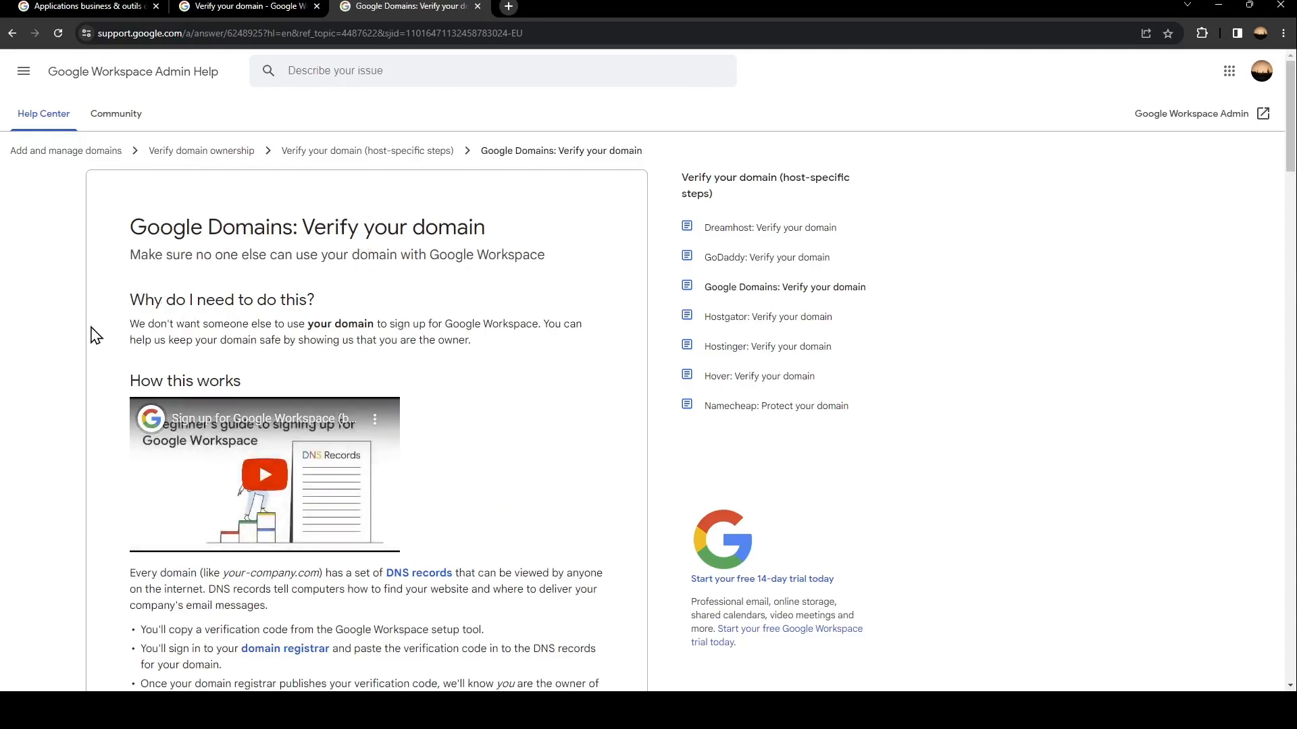
scroll("down", 3)
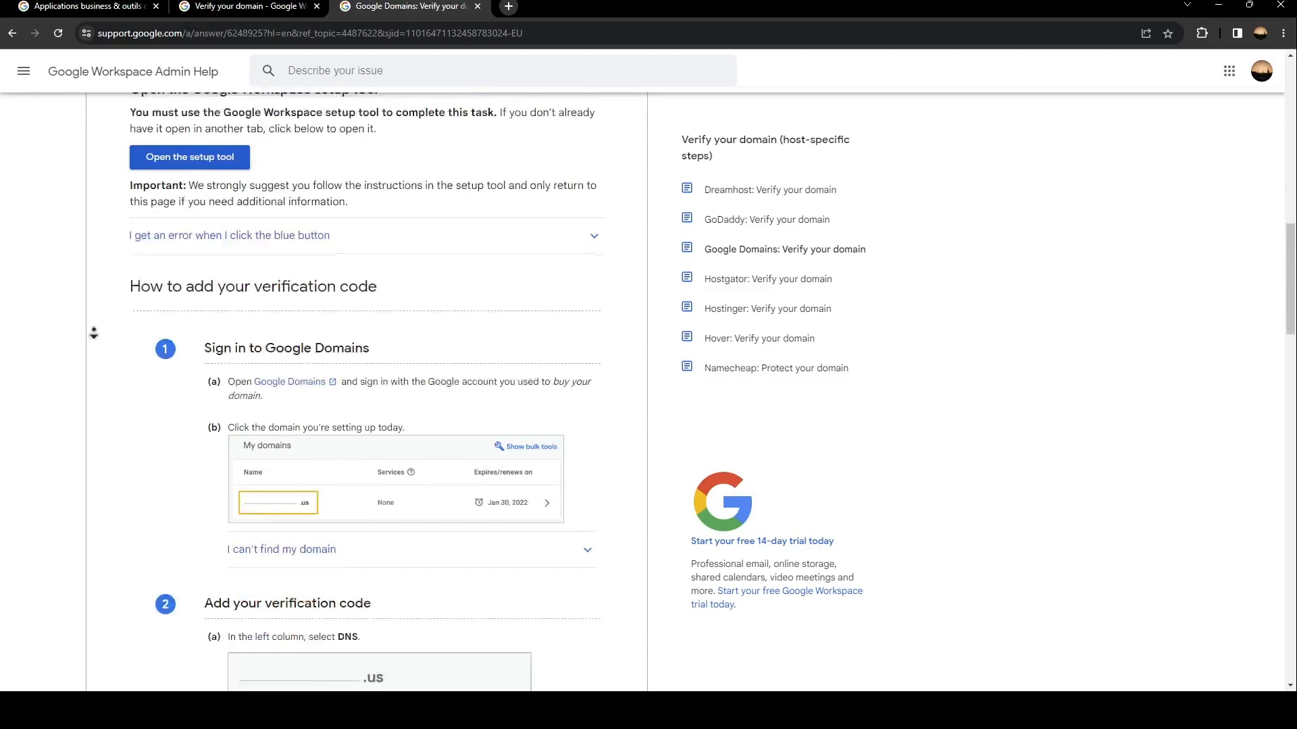
scroll("down", 3)
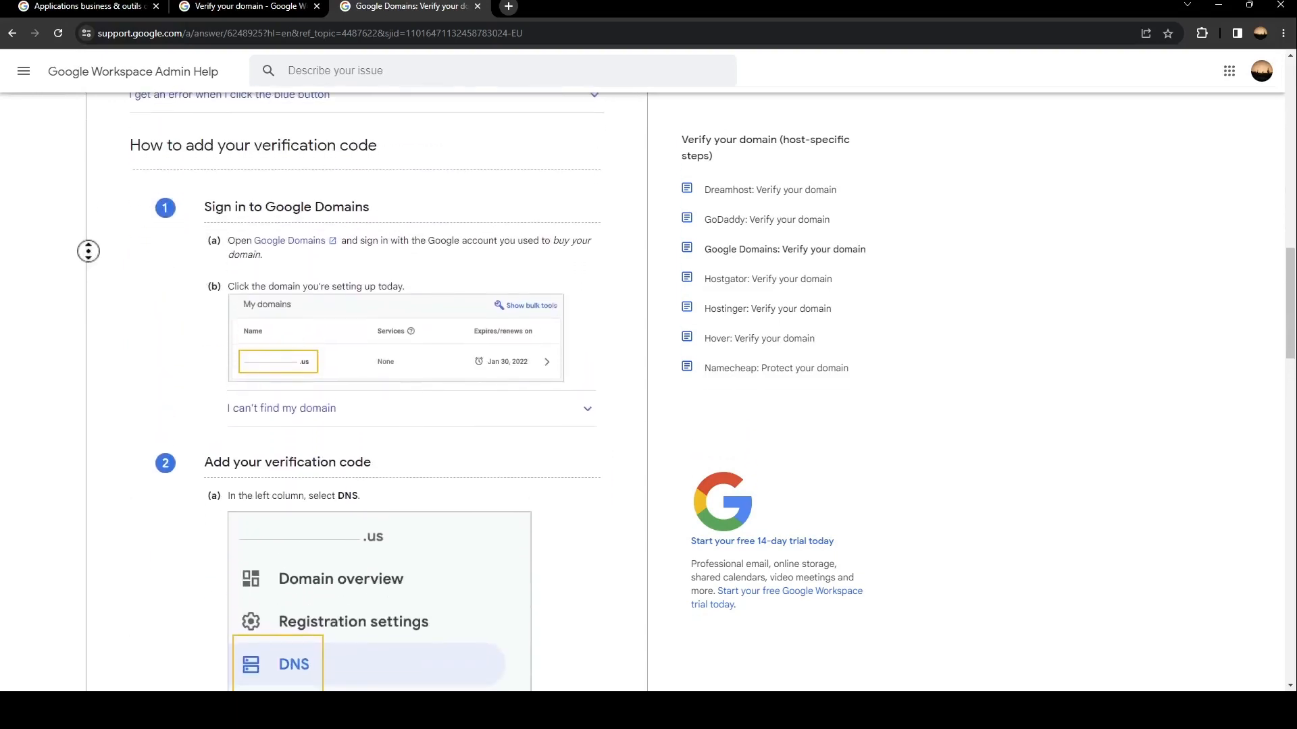
scroll("down", 3)
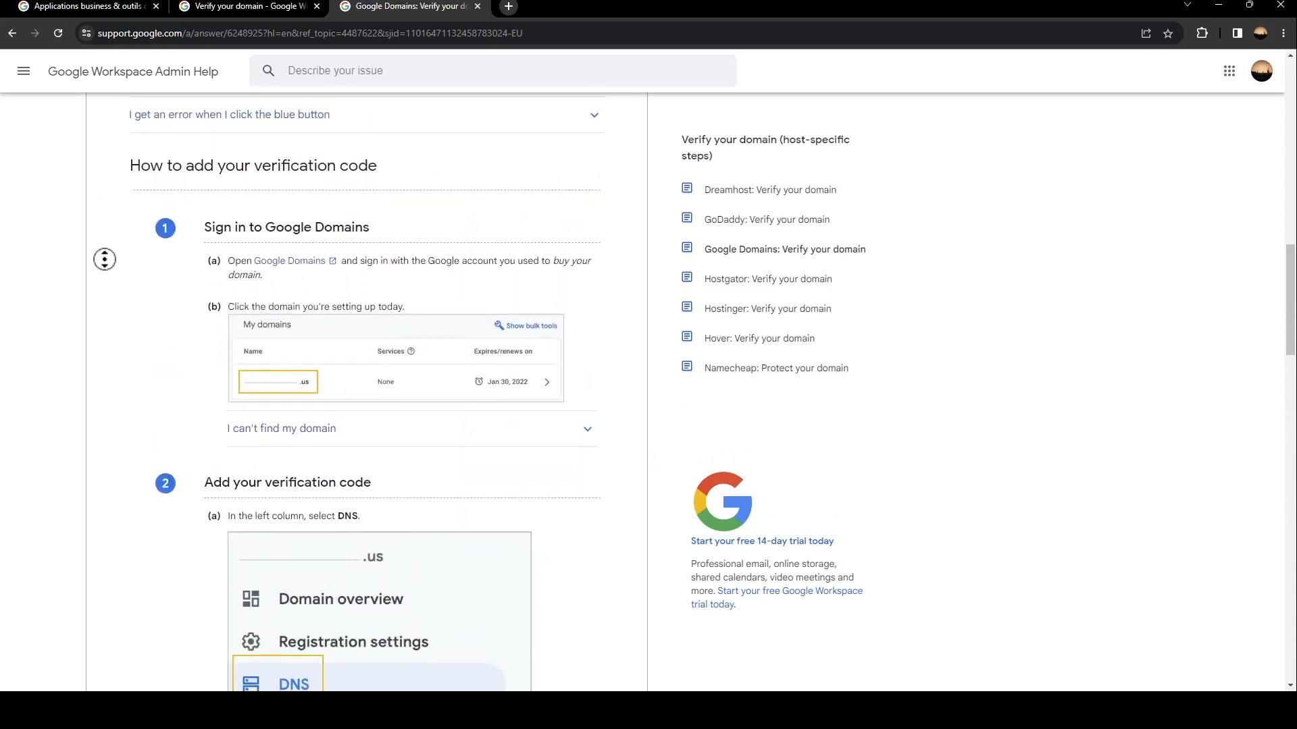
scroll("down", 3)
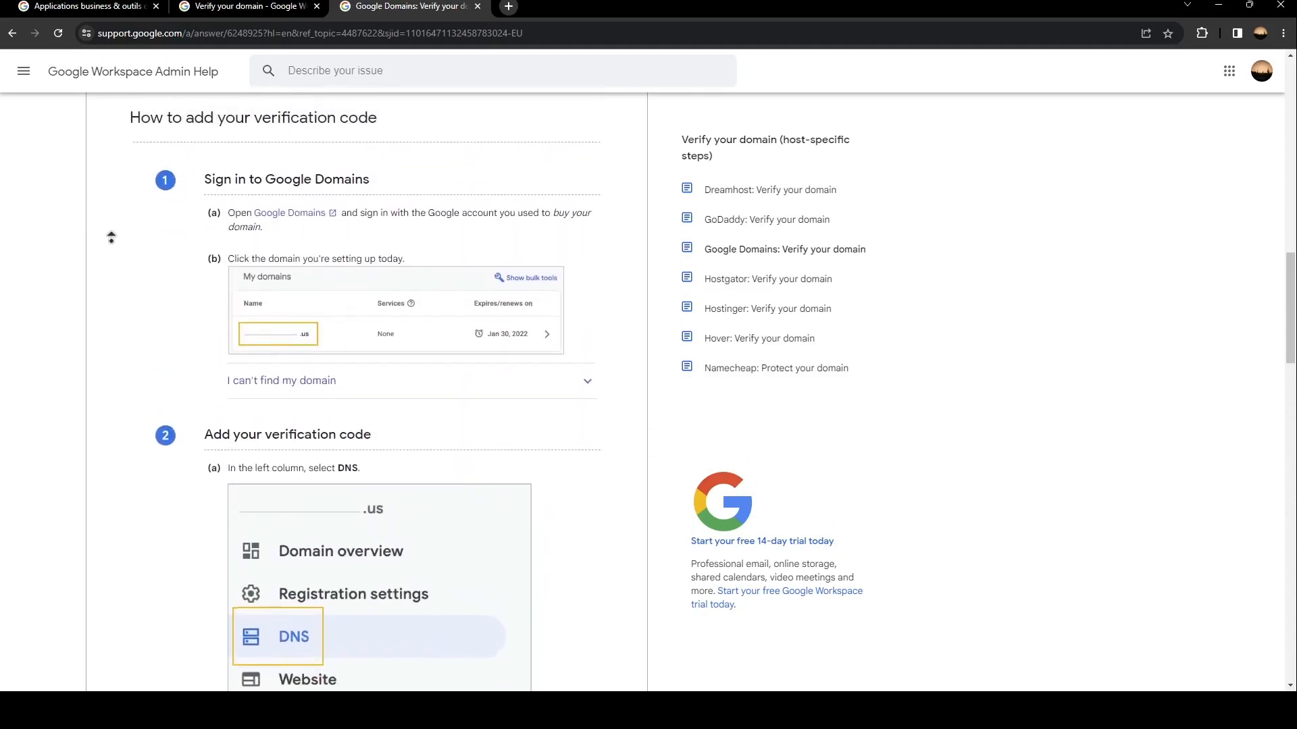
scroll("down", 3)
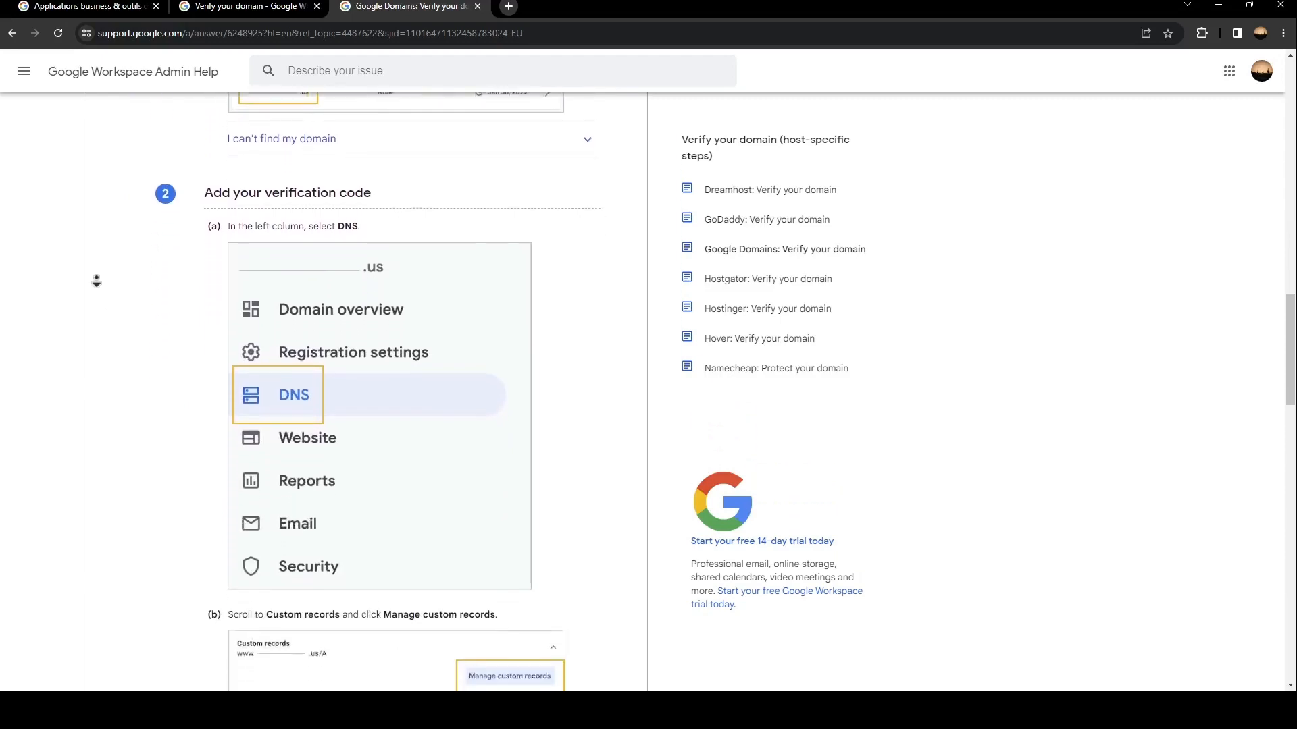
scroll("down", 3)
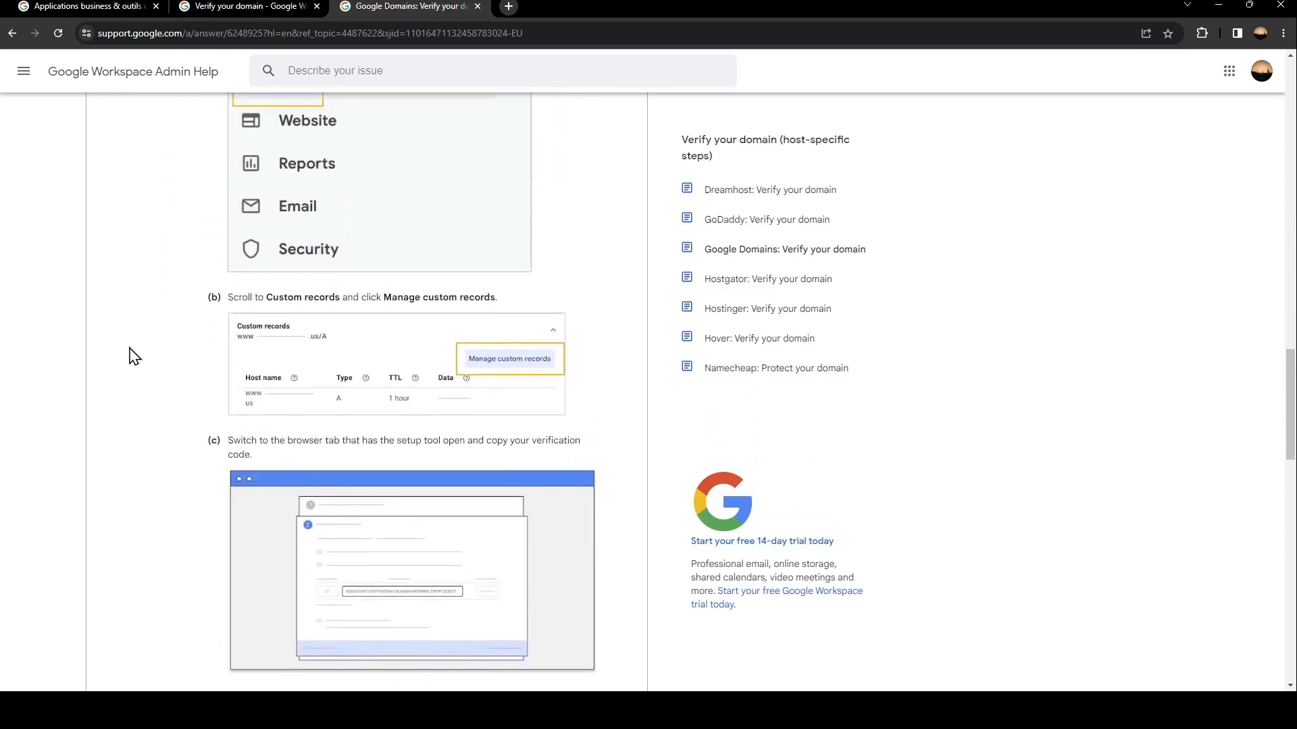
scroll("down", 3)
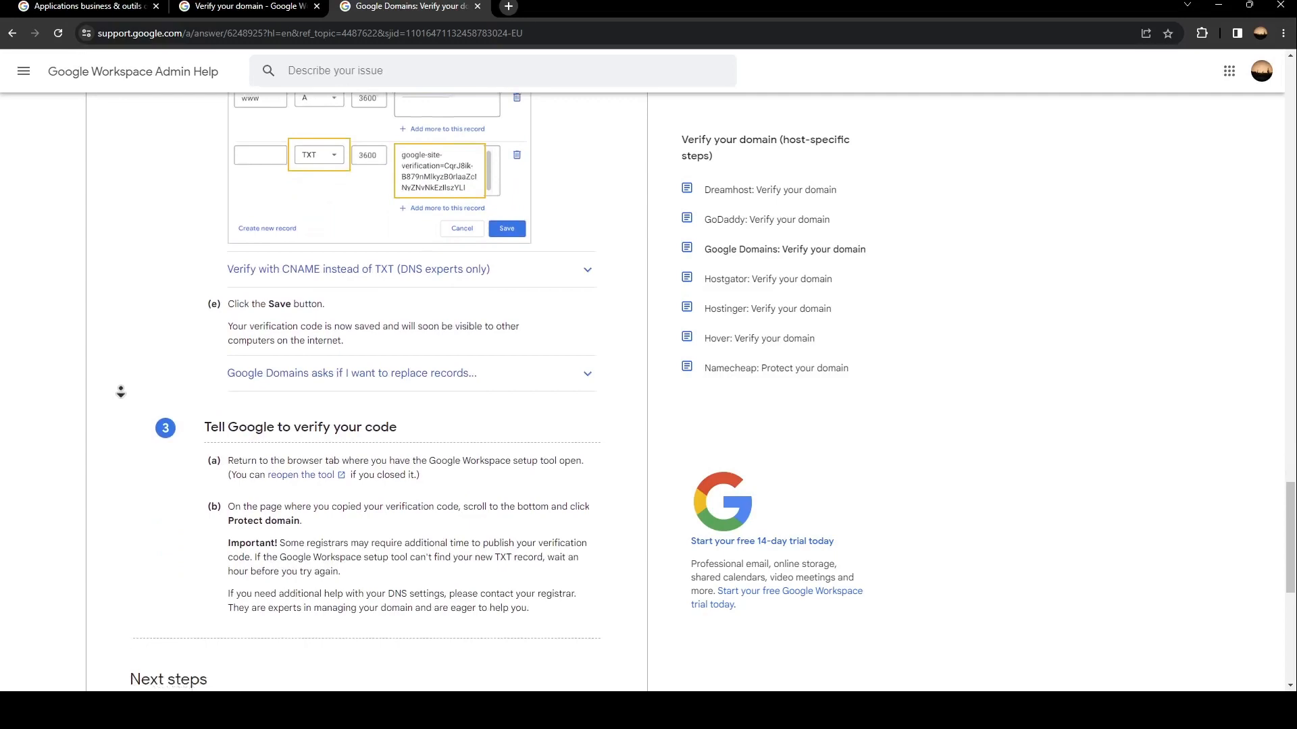
scroll("down", 3)
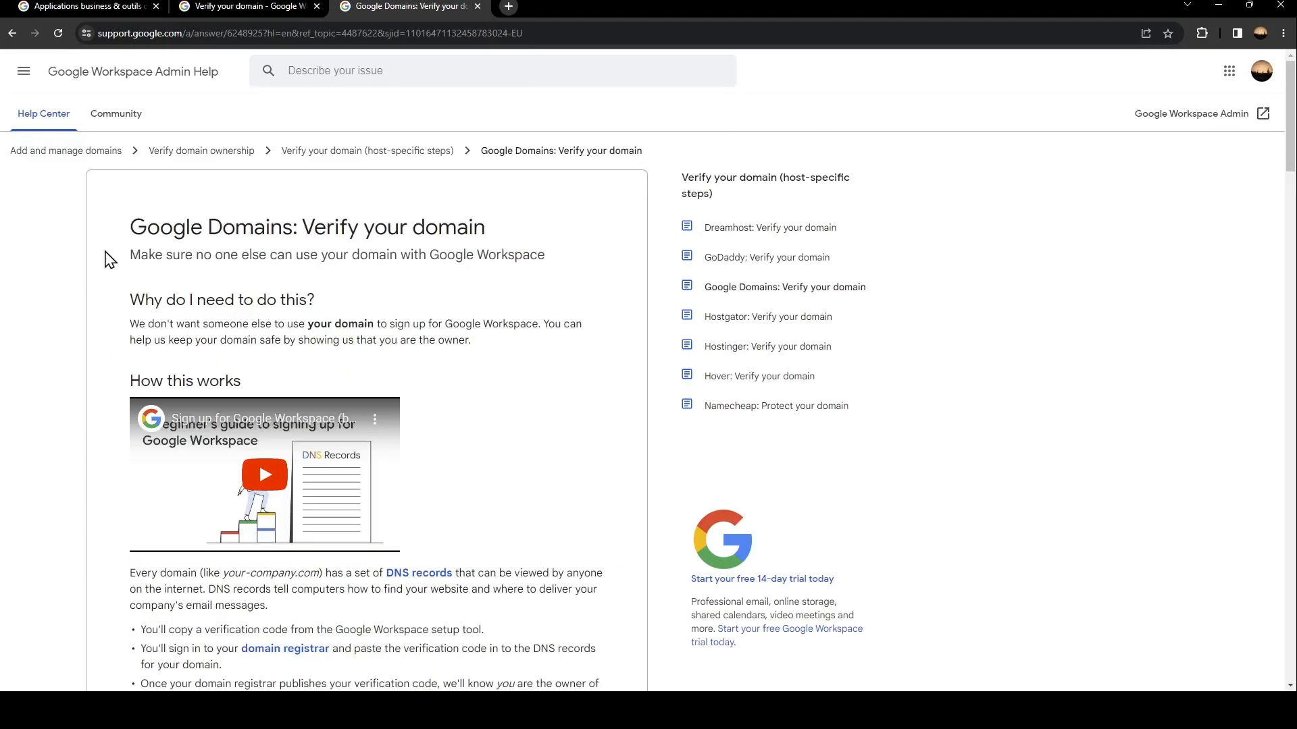
mouse_move(90, 266)
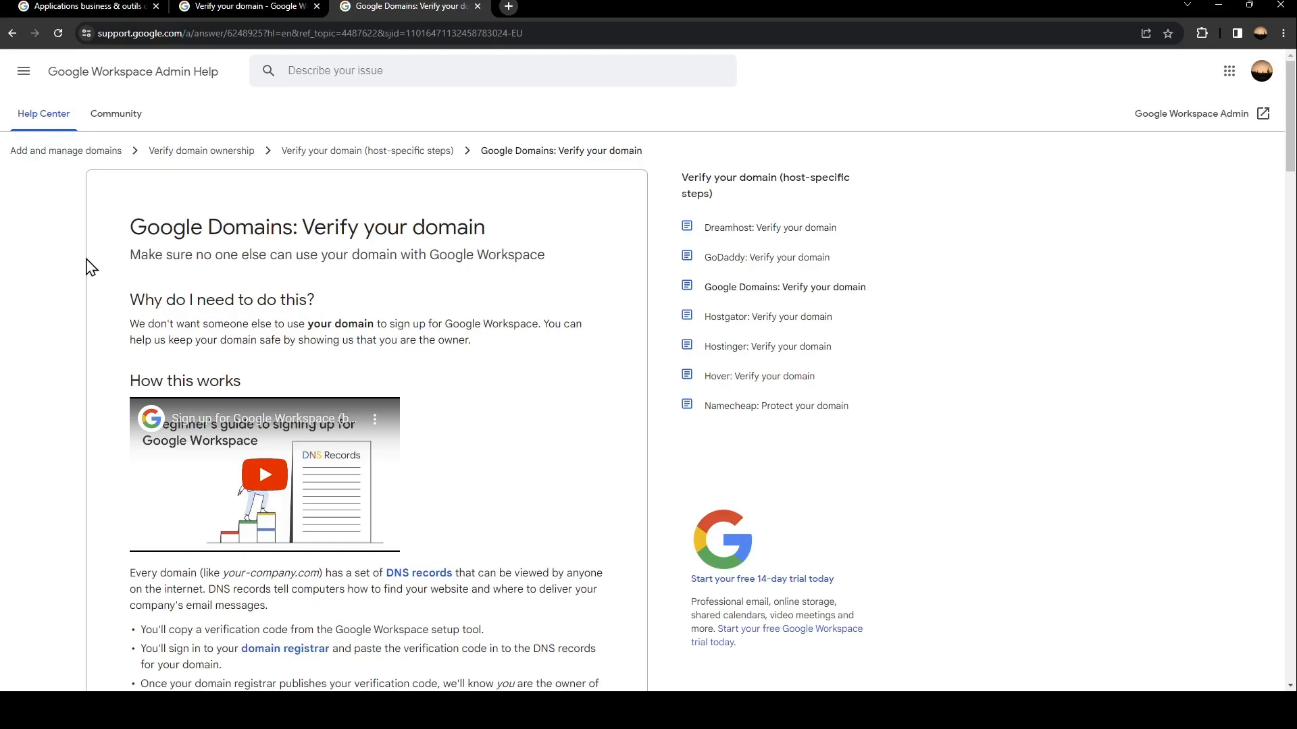